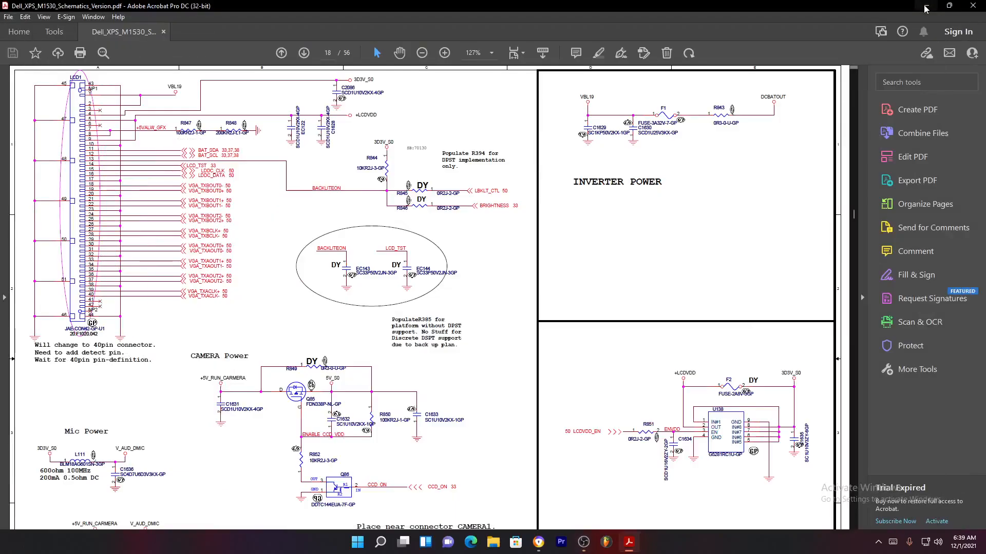
mouse_move(926, 8)
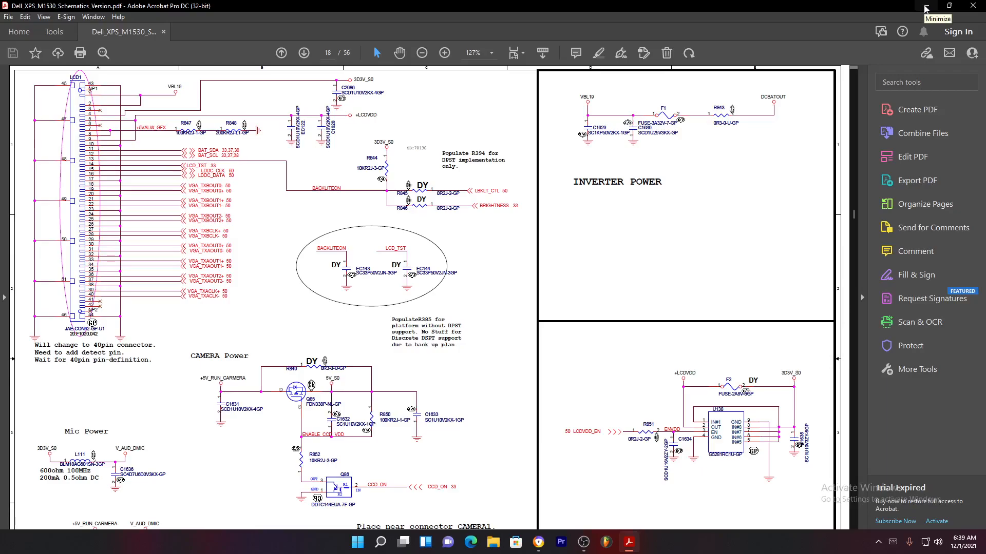
mouse_move(936, 7)
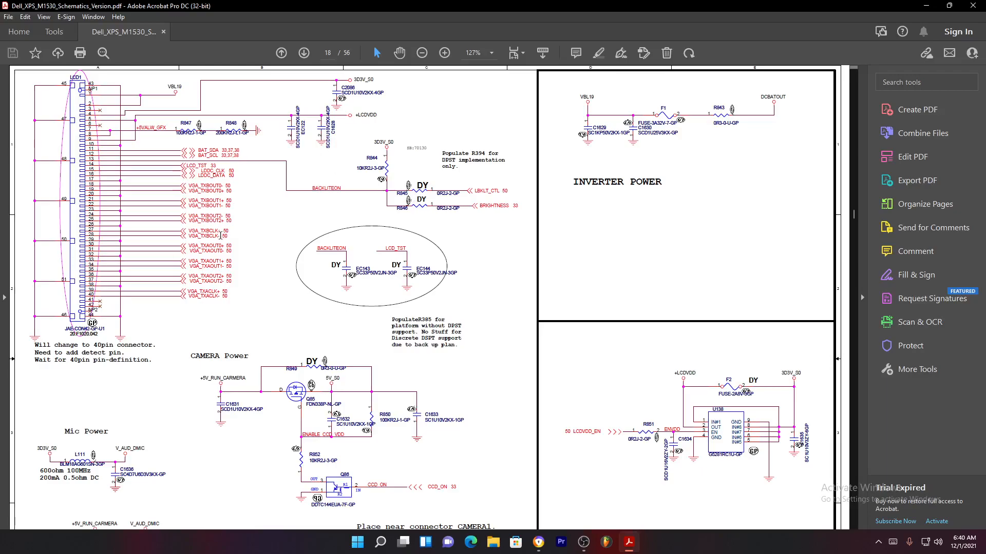
mouse_move(107, 156)
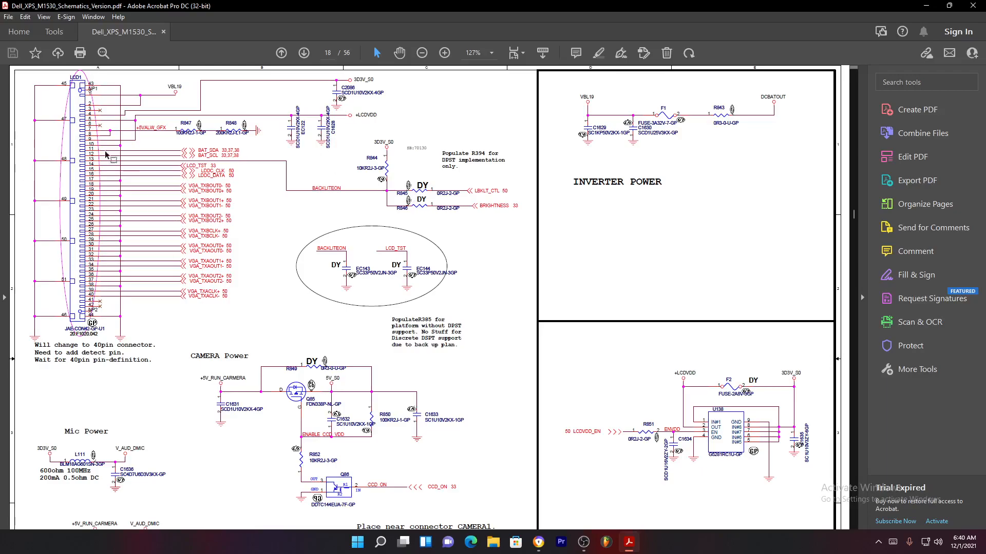
mouse_move(118, 205)
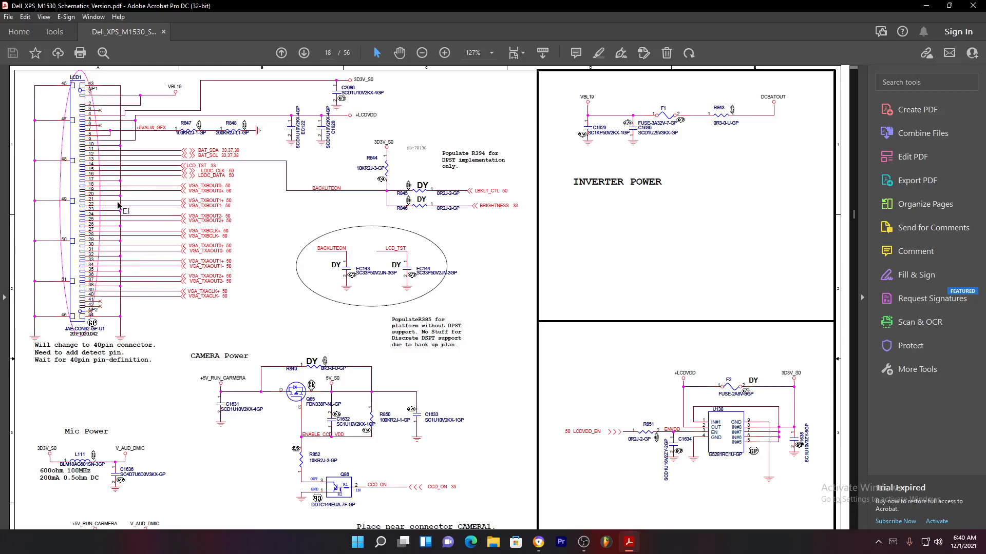
mouse_move(548, 390)
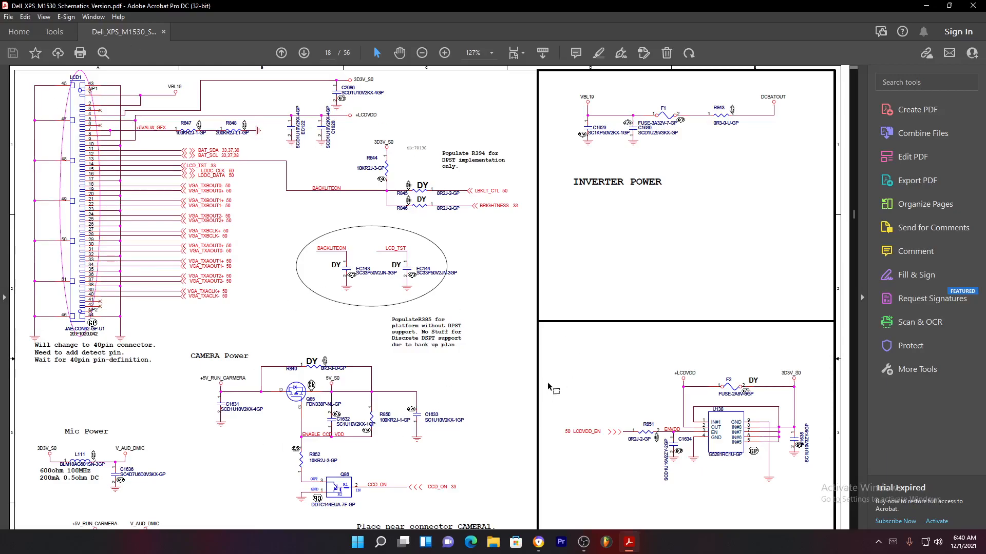
mouse_move(334, 286)
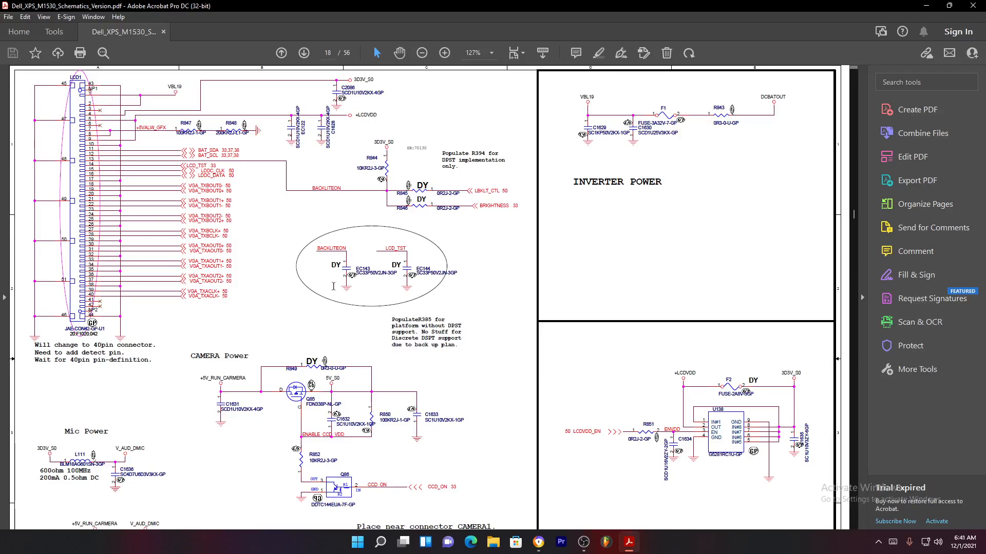
mouse_move(380, 279)
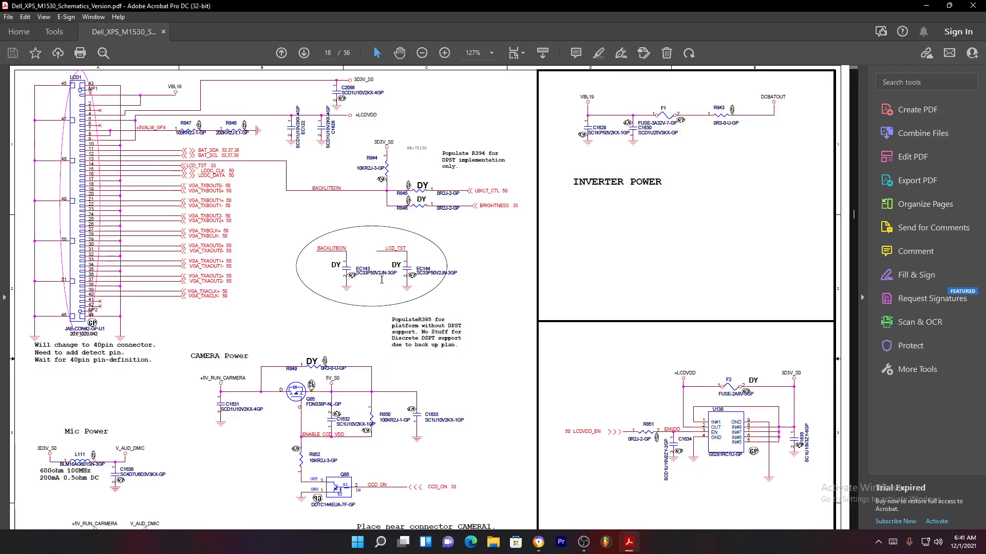
mouse_move(124, 200)
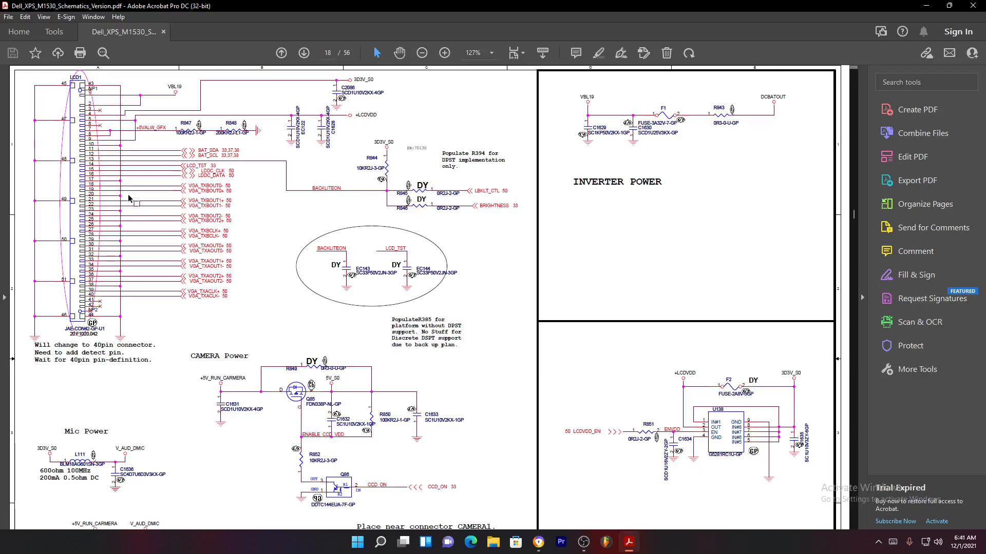
mouse_move(546, 423)
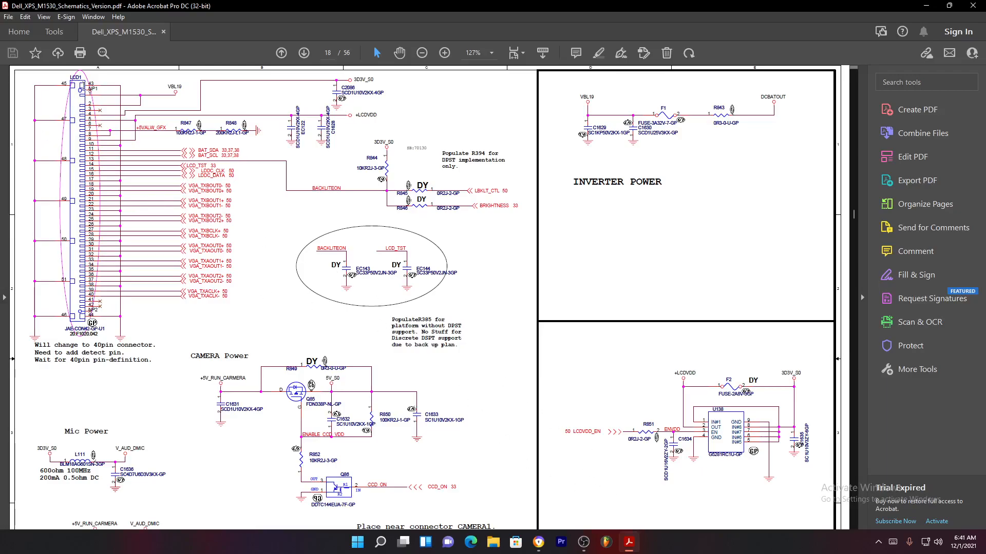
mouse_move(107, 228)
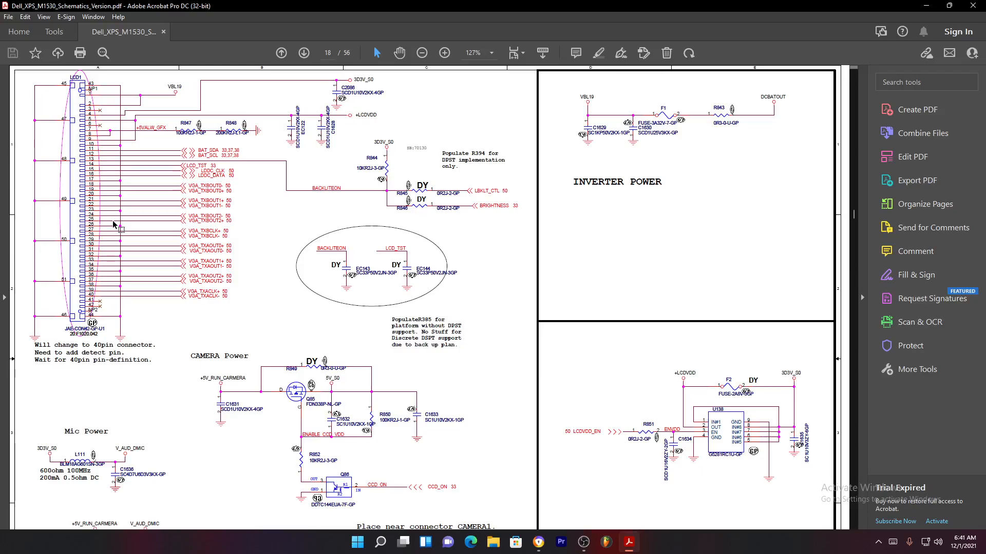
mouse_move(737, 495)
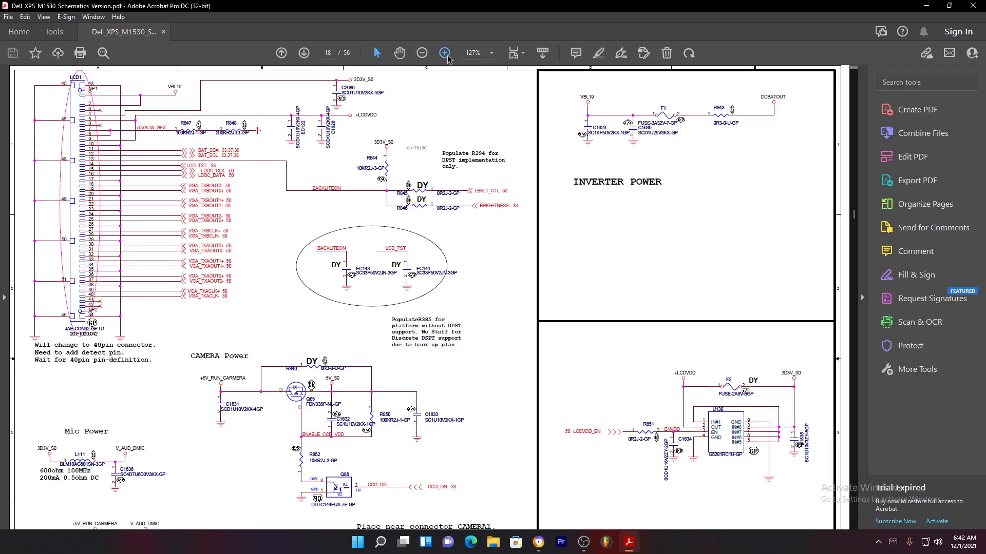
Step: Zoom page 18 to 300% so LCD1 pins 1–34 and the VBL19 line are legible
left_click(443, 53)
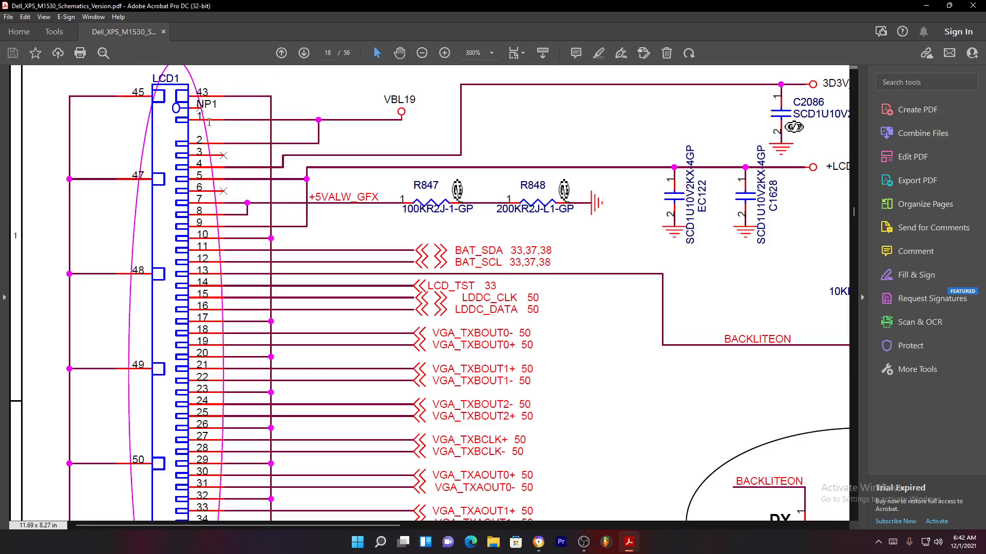
mouse_move(222, 68)
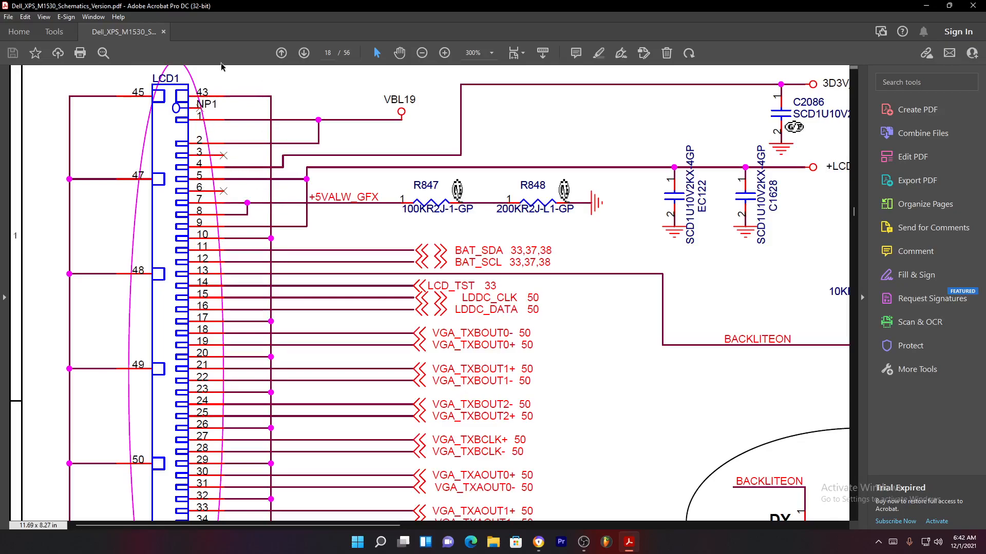
mouse_move(213, 123)
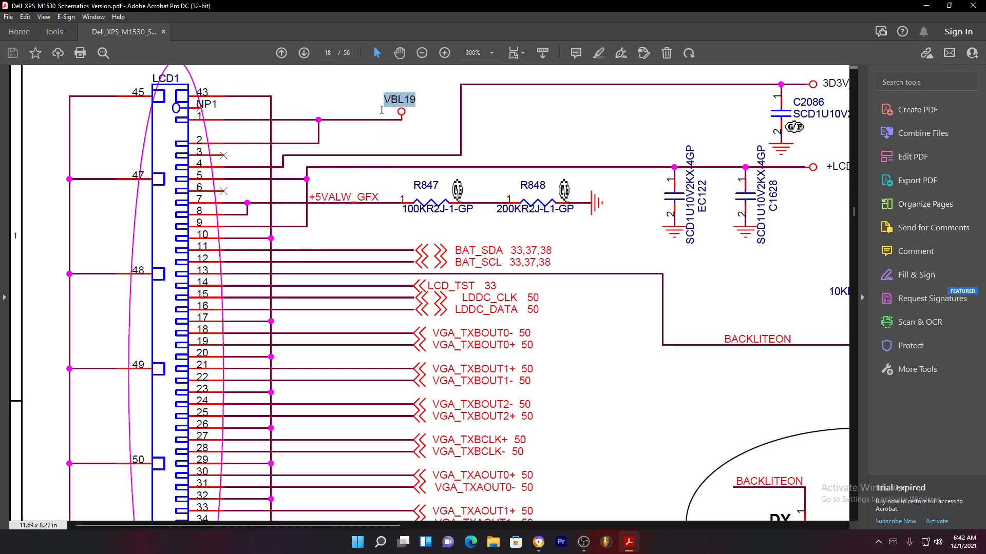
mouse_move(408, 116)
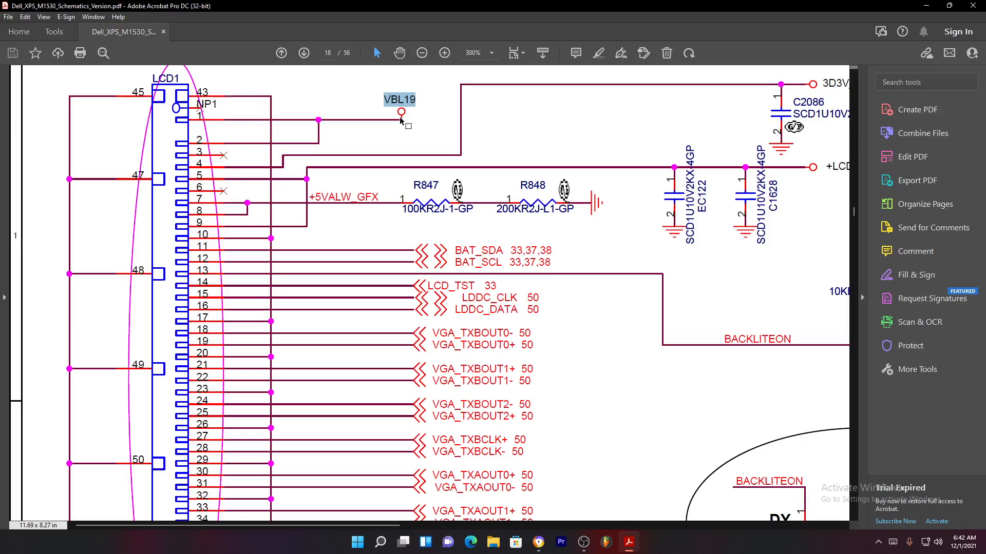
mouse_move(292, 120)
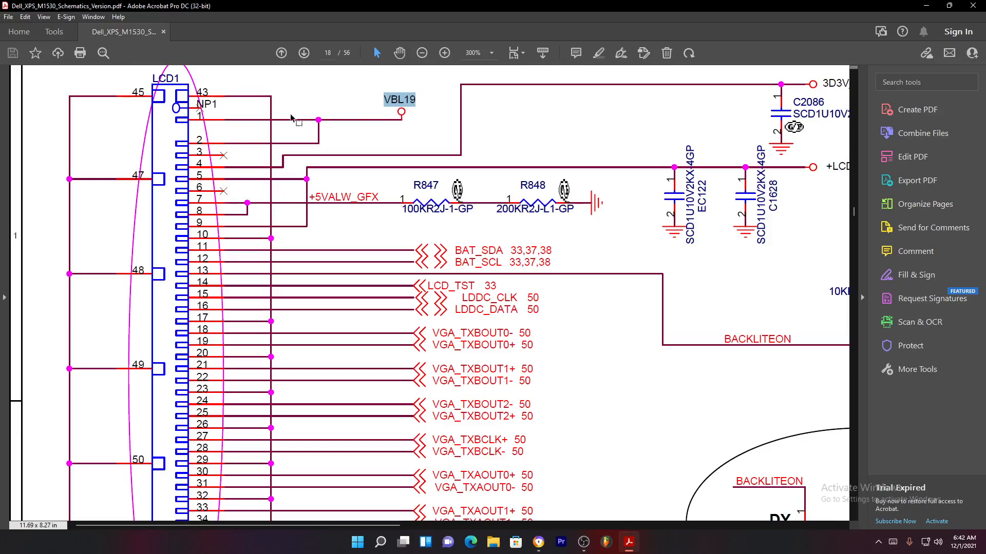
mouse_move(208, 125)
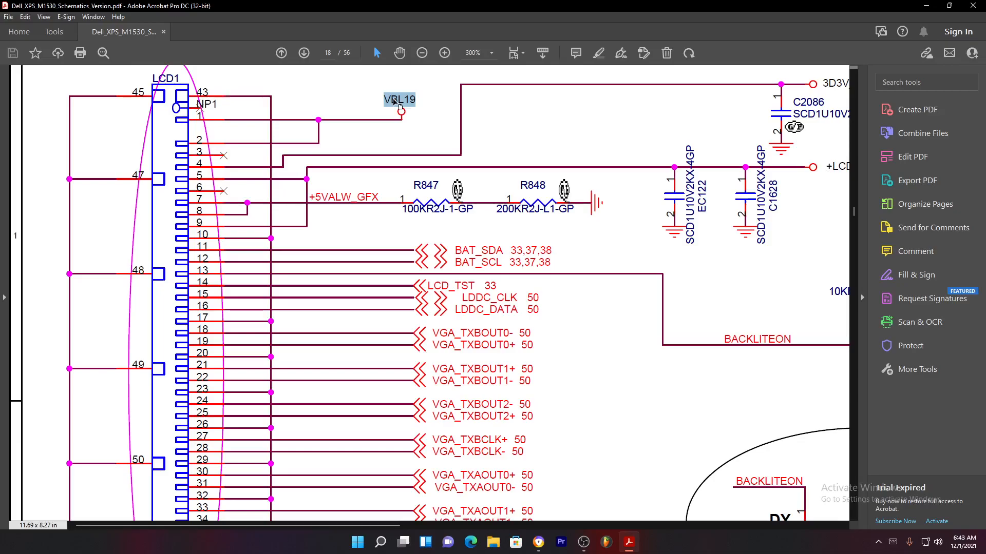
mouse_move(396, 99)
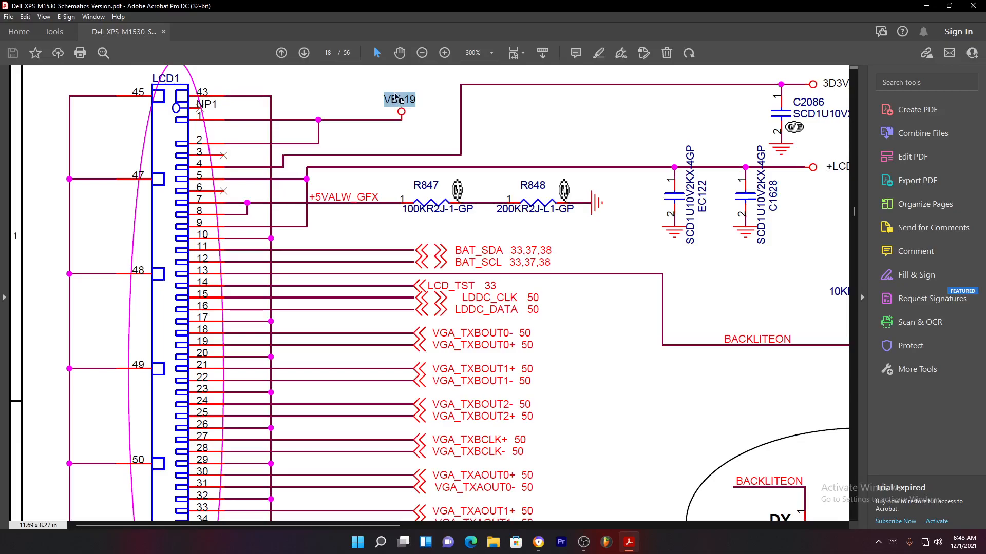
mouse_move(387, 91)
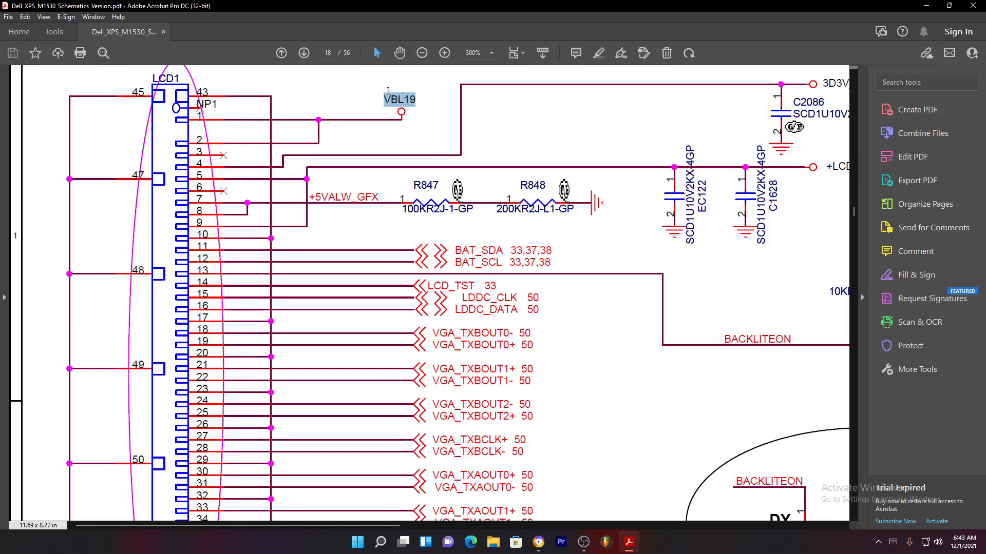
mouse_move(401, 102)
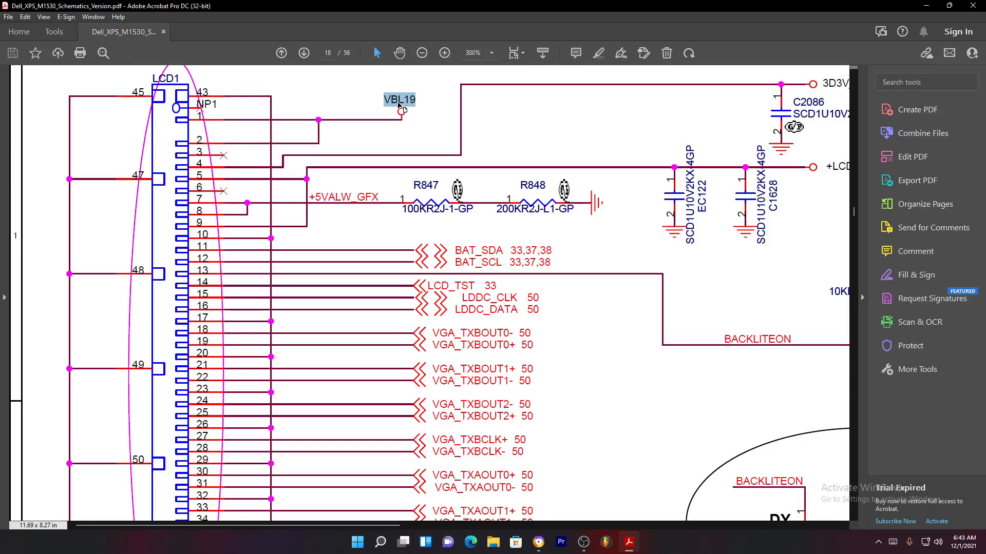
mouse_move(250, 142)
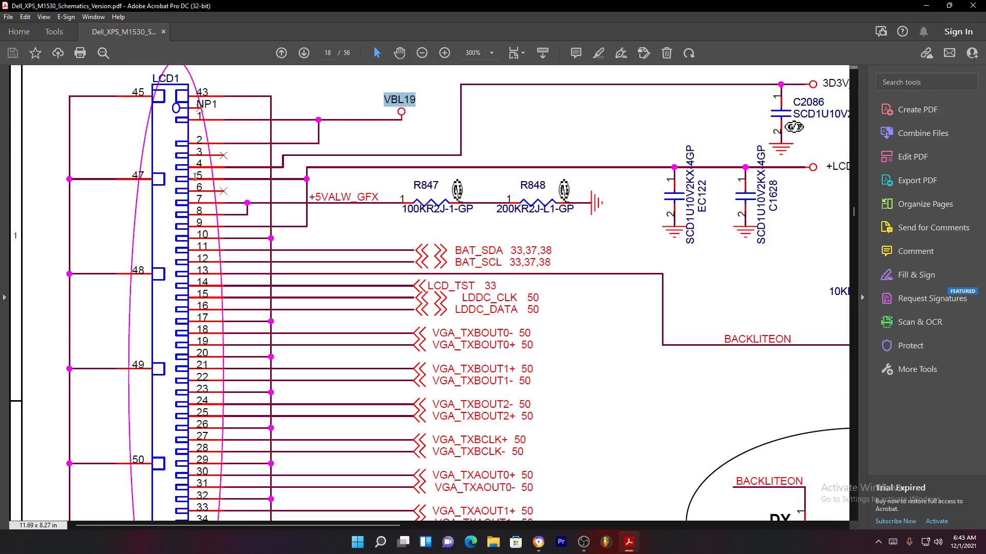
mouse_move(560, 54)
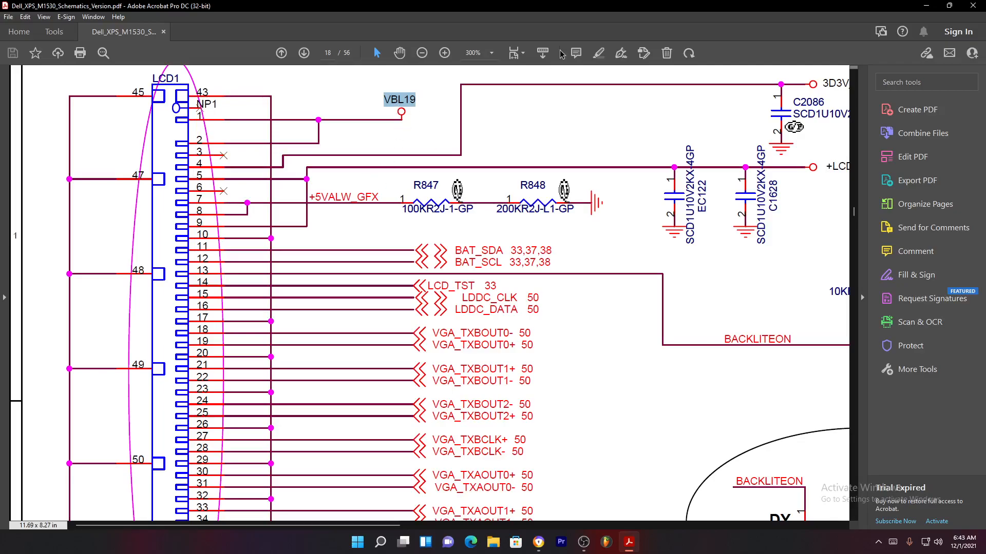
Step: Magnify page 18 to 300% and pan back to the LCD1 connector's VBL19 and +LCDVDD lines
left_click(421, 53)
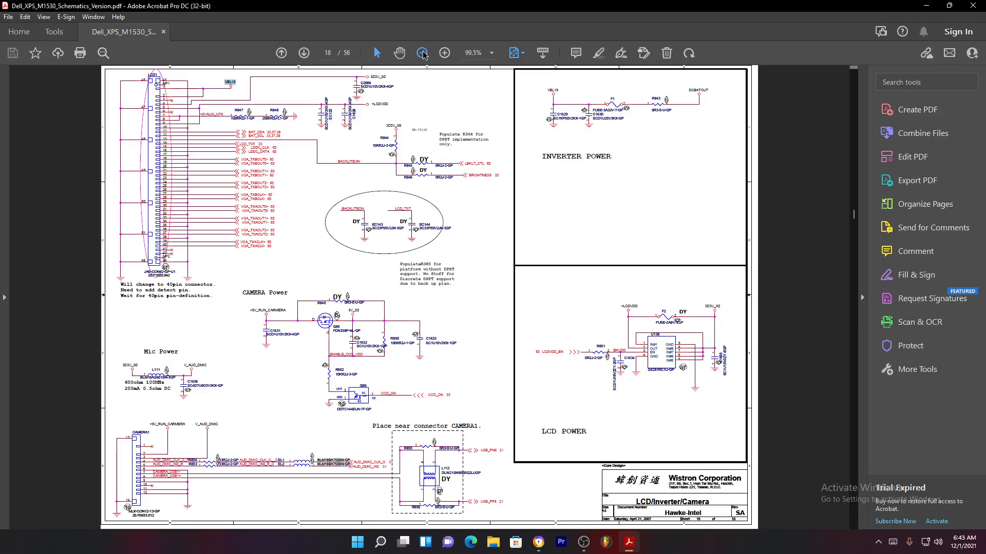
left_click(422, 53)
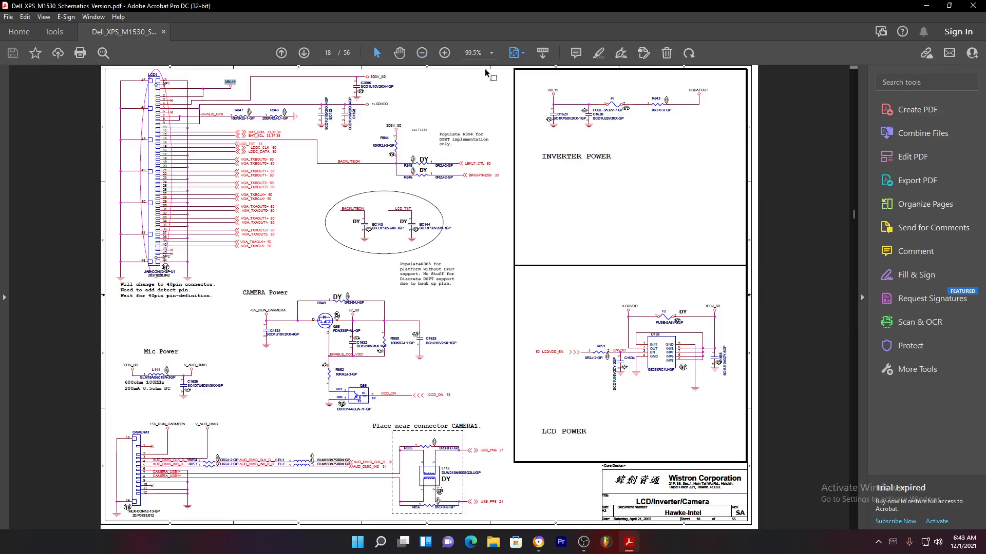
left_click(443, 53)
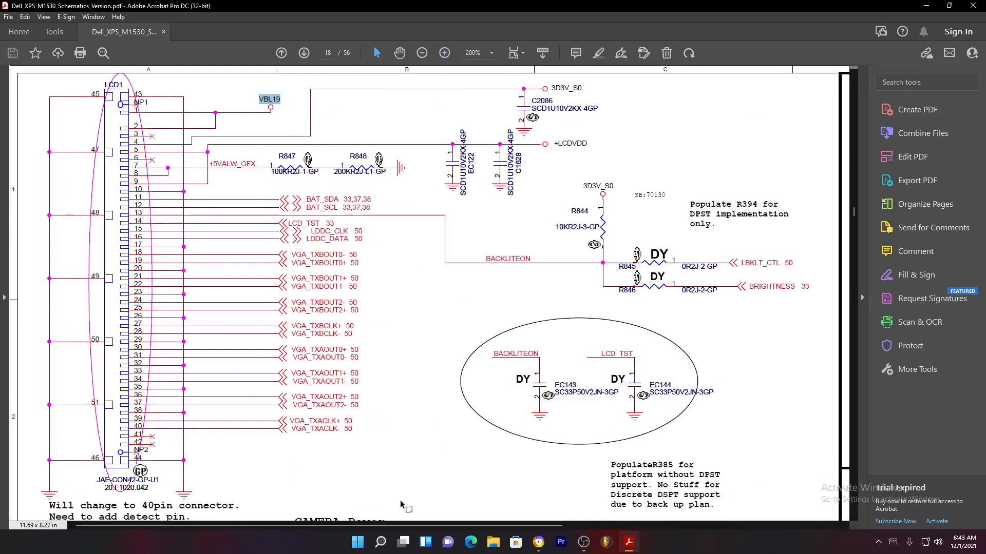
scroll("right", 3)
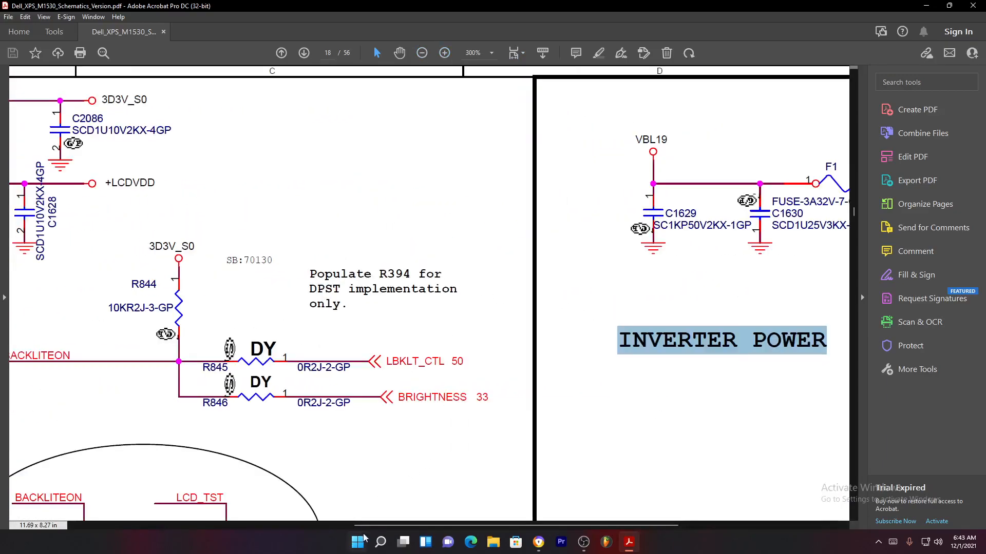
scroll("right", 3)
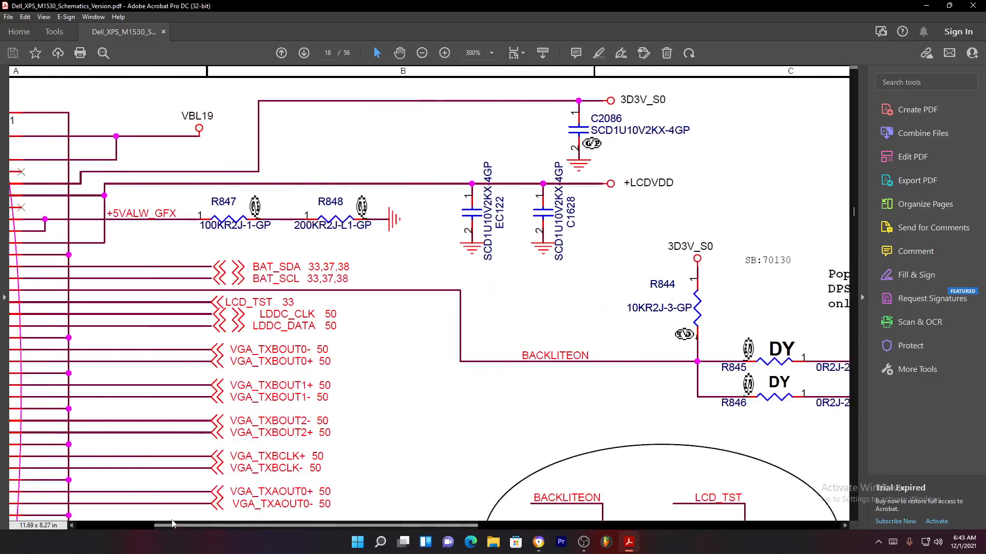
scroll("left", 3)
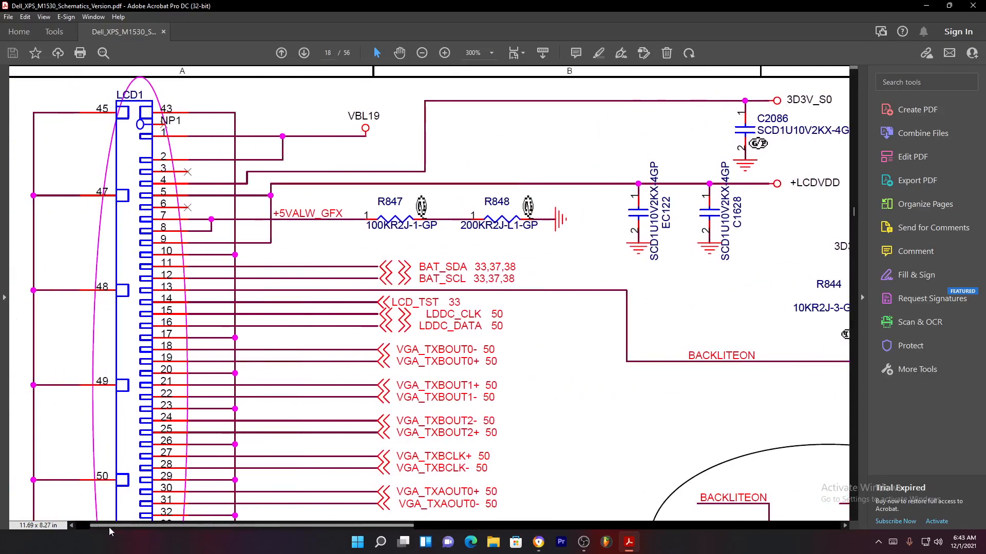
scroll("left", 3)
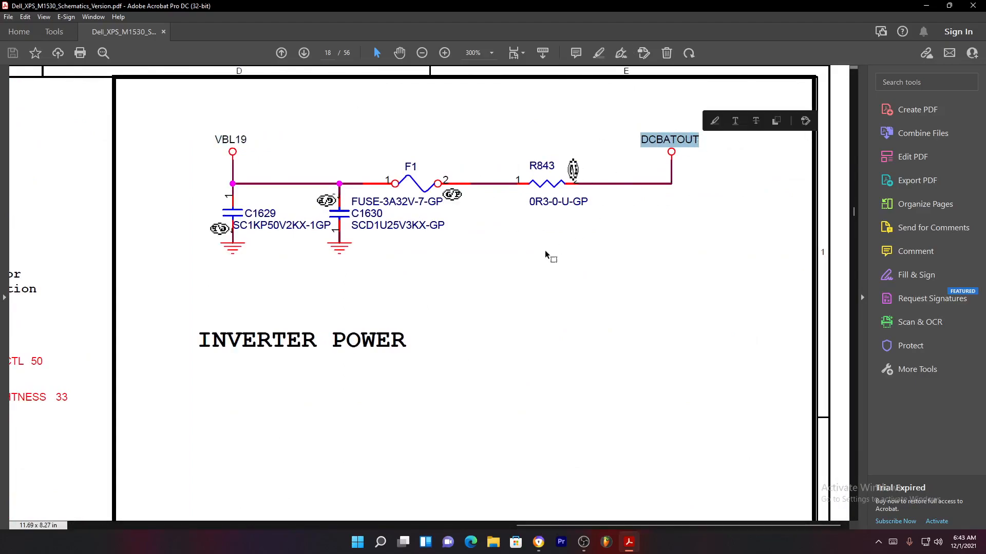
mouse_move(686, 125)
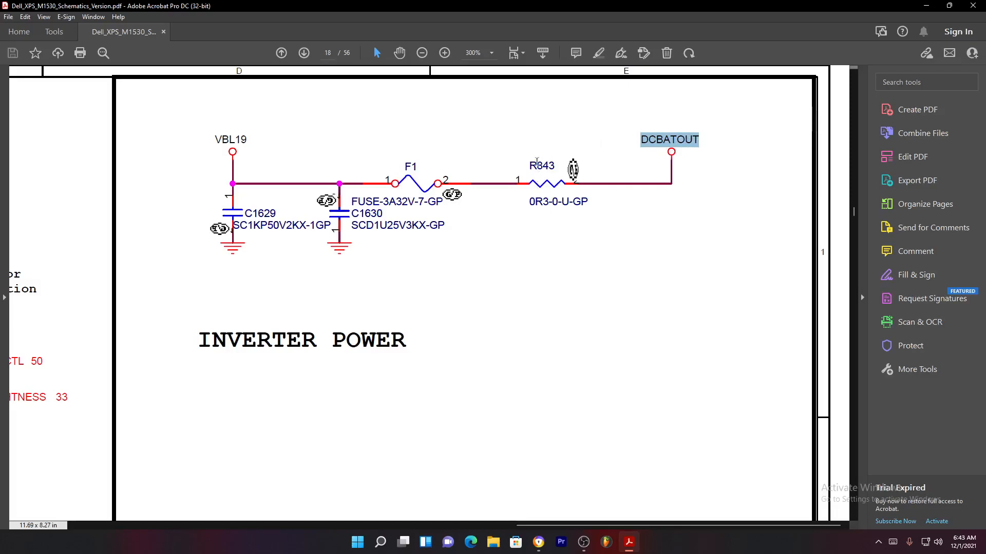
Step: Highlight the DCBATOUT net label and fuse F1 in the inverter power block
double_click(537, 201)
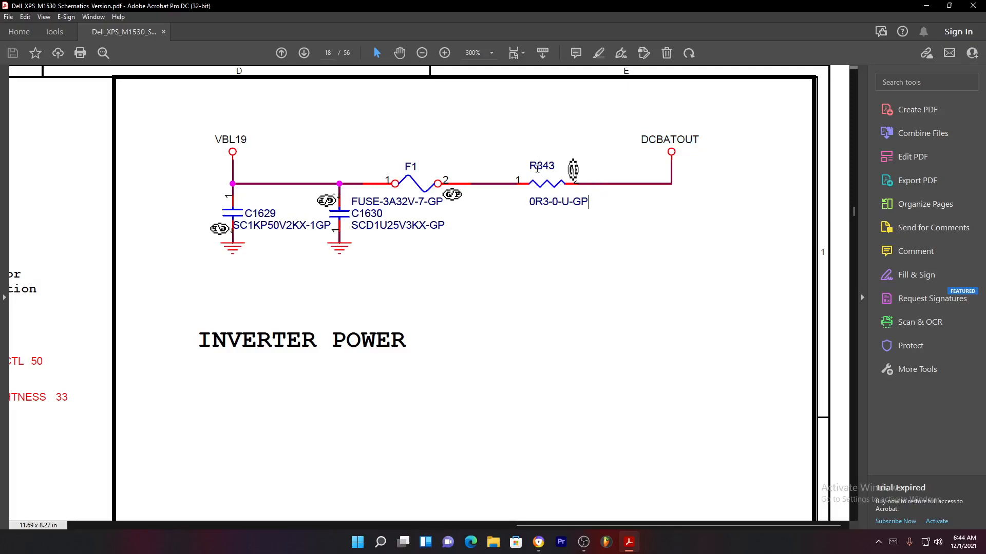
mouse_move(621, 139)
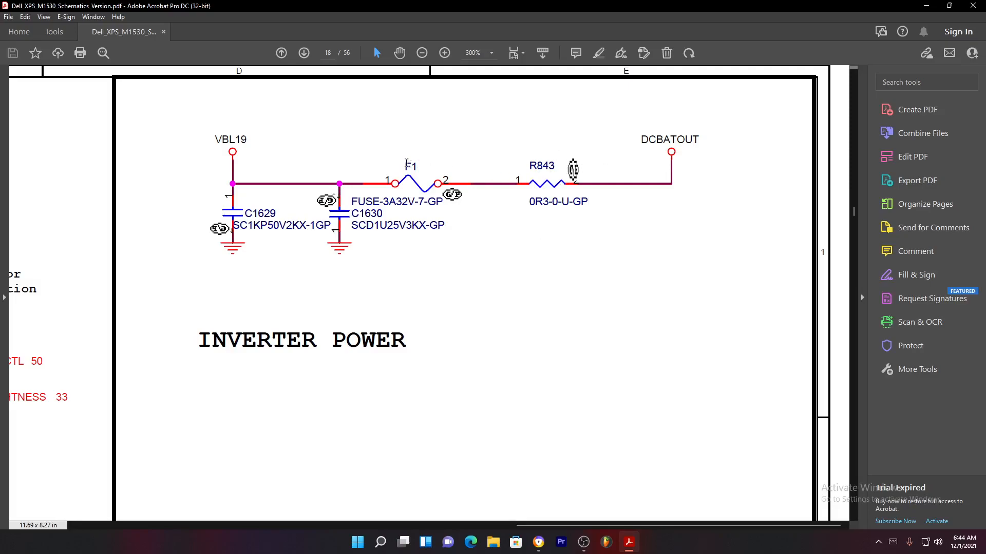
double_click(409, 166)
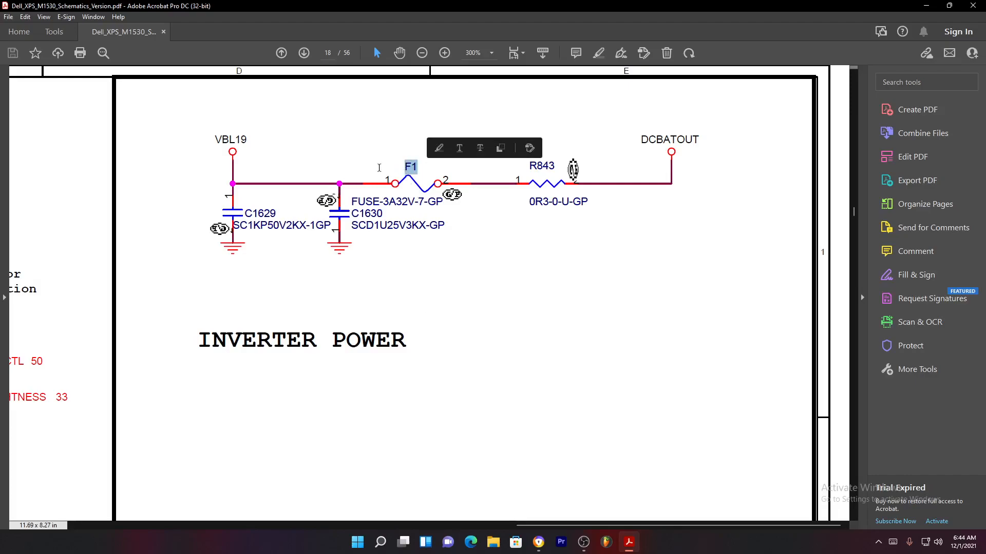
mouse_move(402, 316)
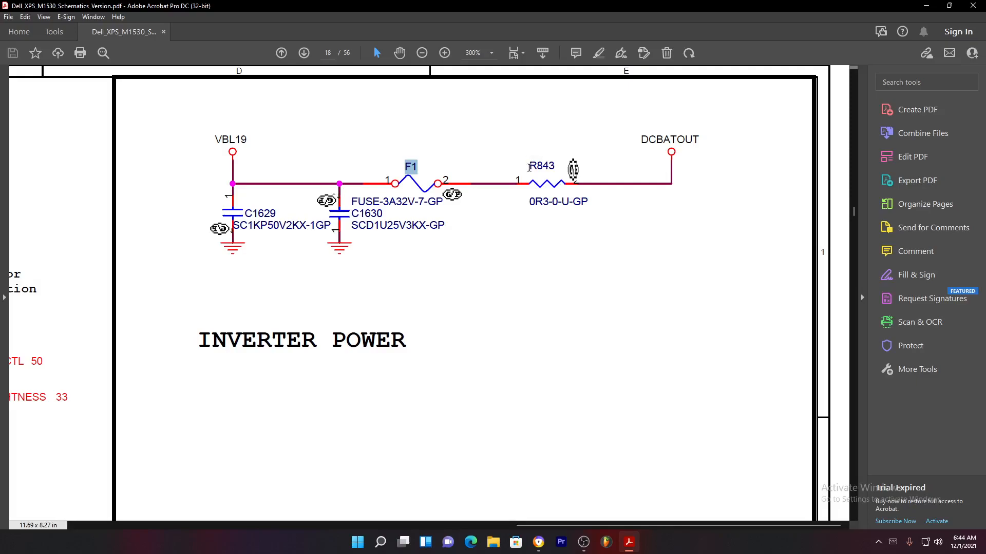
mouse_move(339, 171)
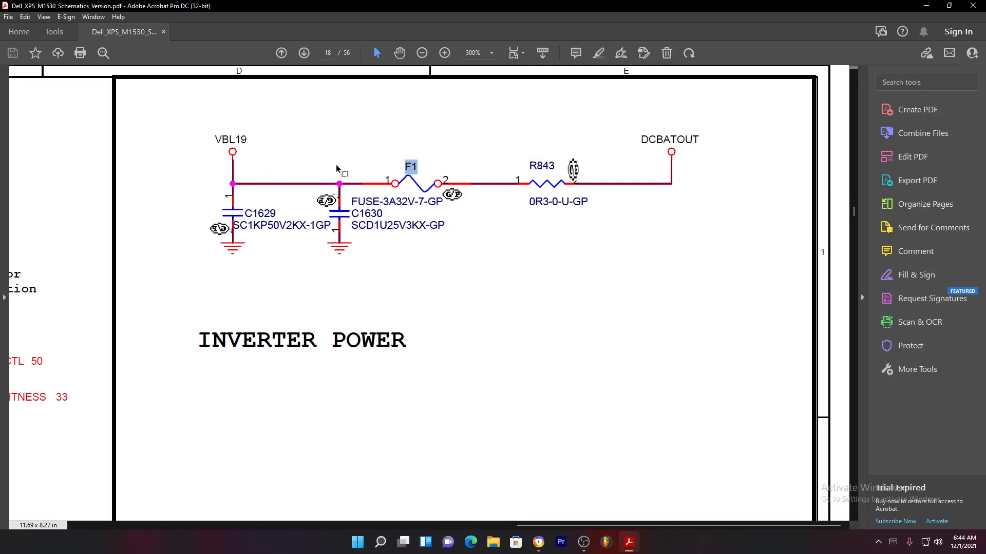
mouse_move(427, 254)
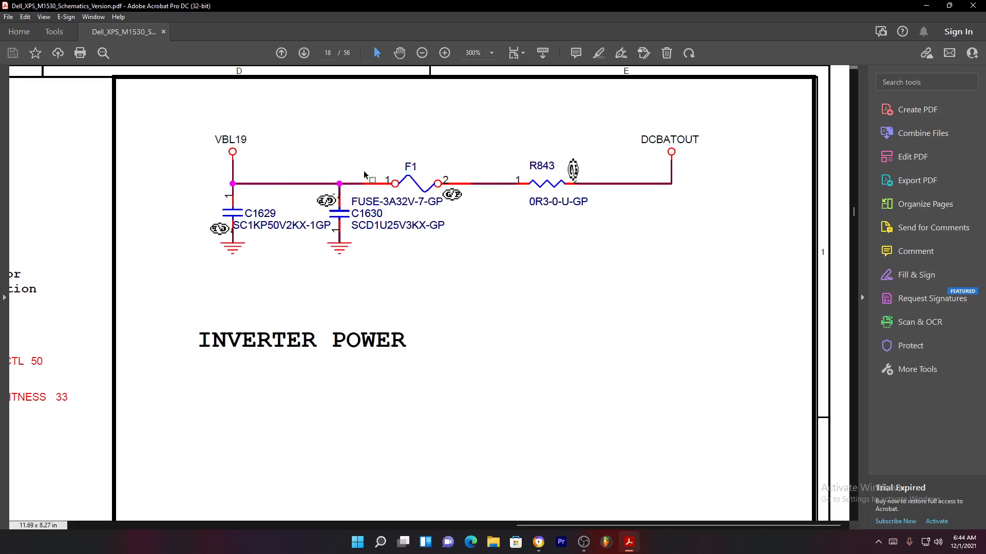
mouse_move(407, 167)
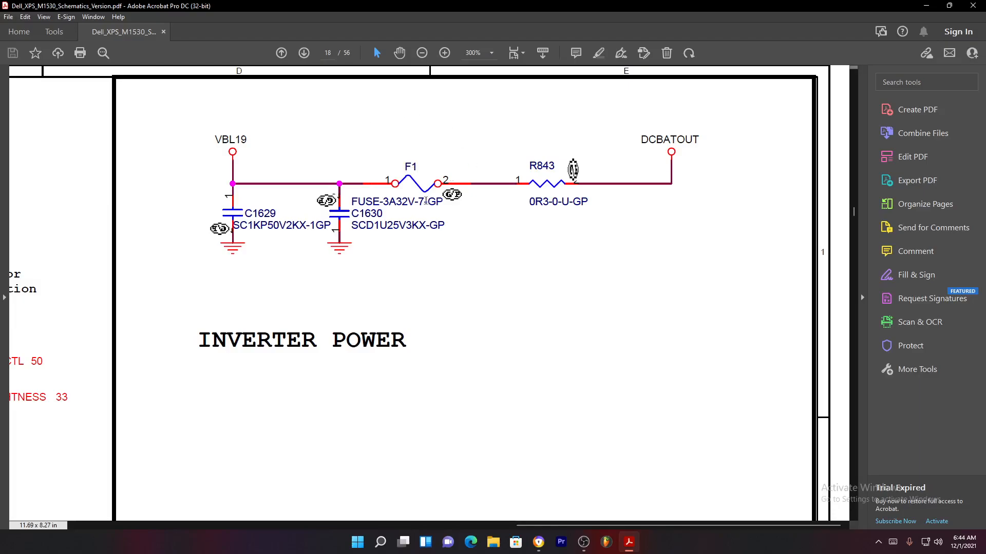
Step: Zoom page 18 to 400% on the LCD1 connector and +LCDVDD capacitors
left_click(421, 53)
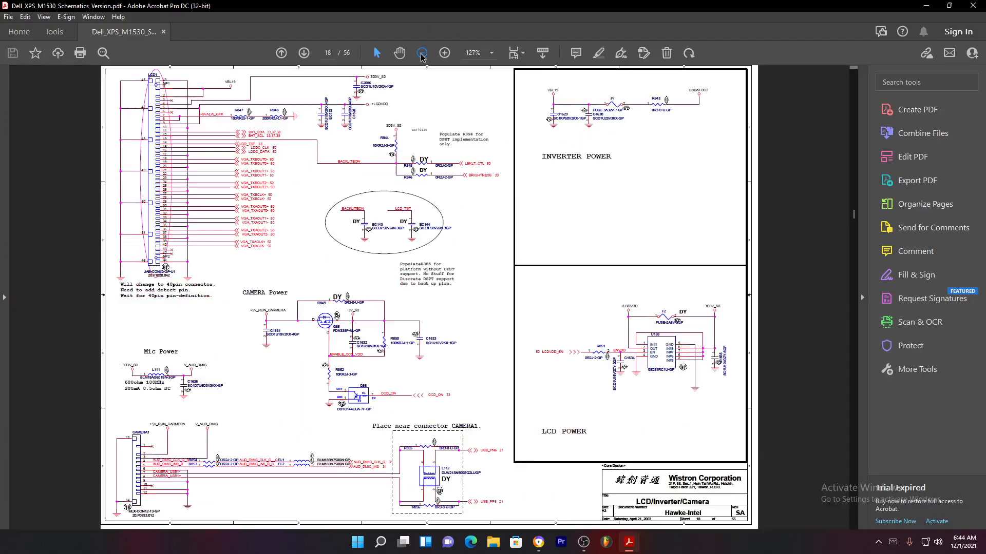
left_click(444, 53)
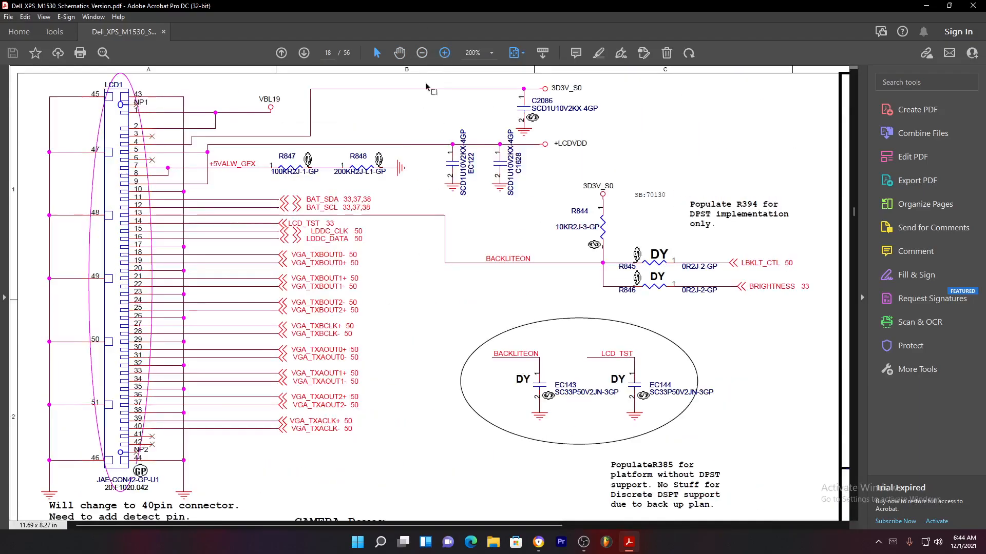
left_click(444, 53)
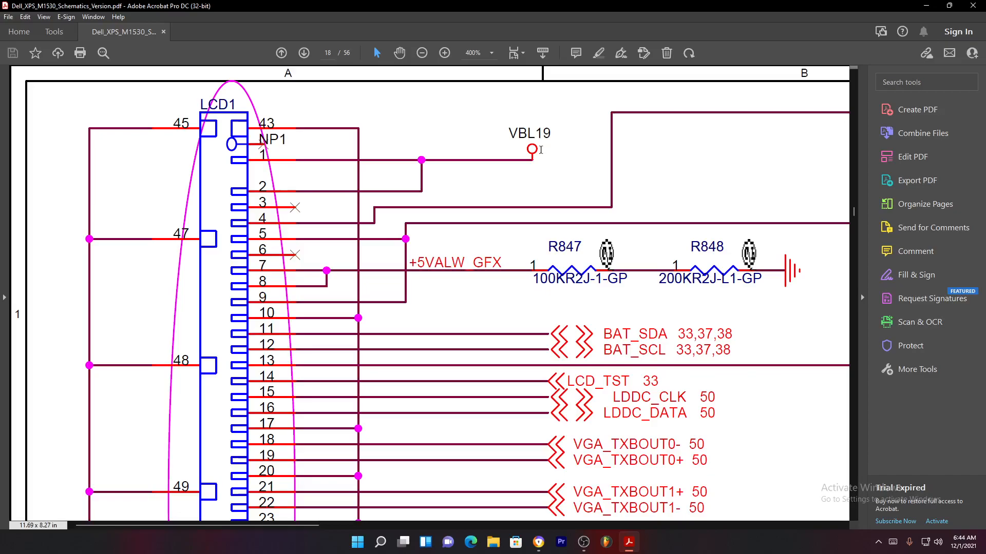
scroll("down", 3)
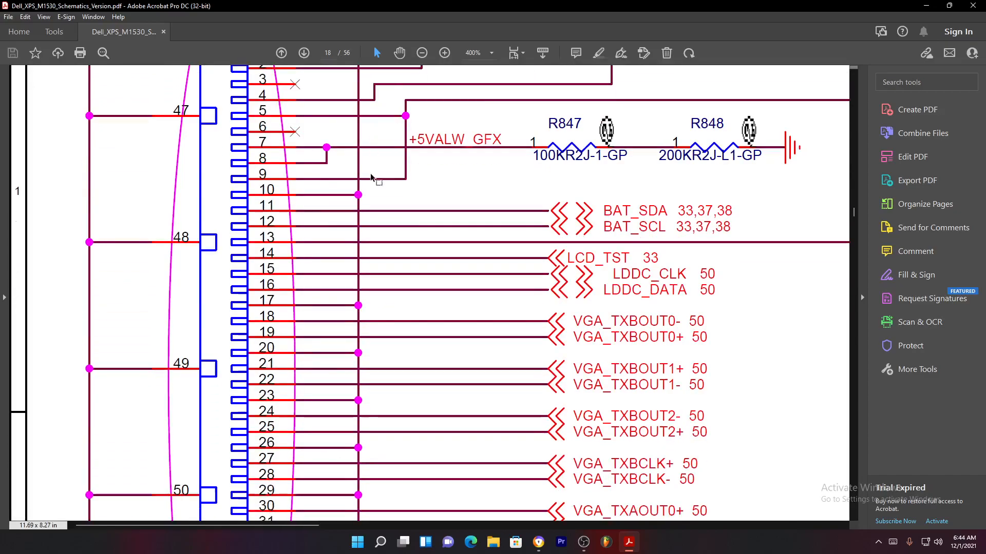
scroll("up", 3)
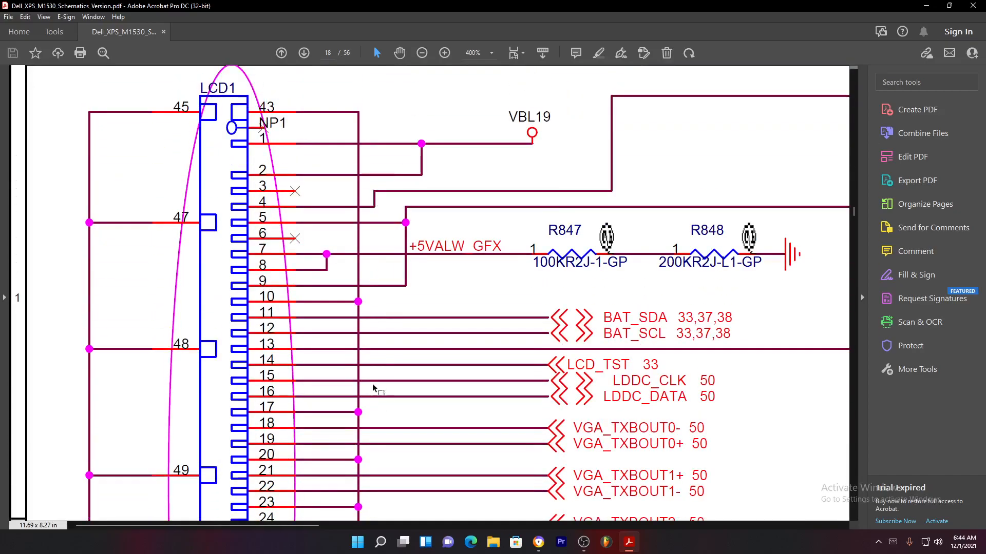
scroll("right", 3)
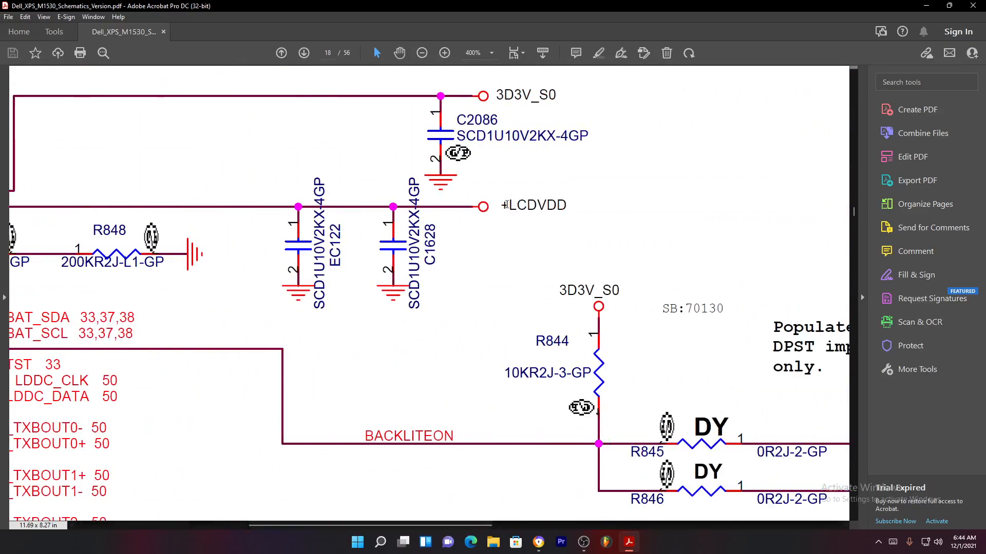
double_click(533, 205)
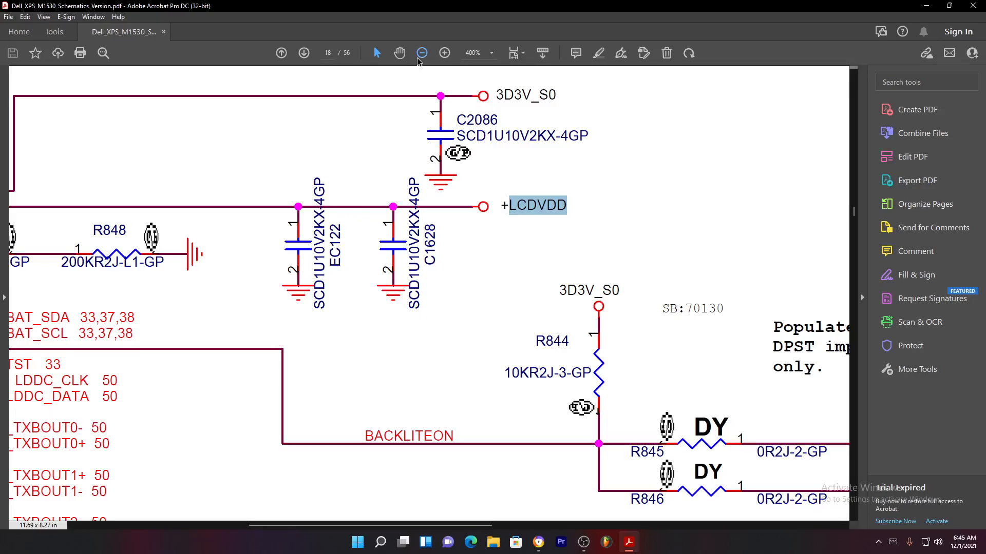
mouse_move(422, 52)
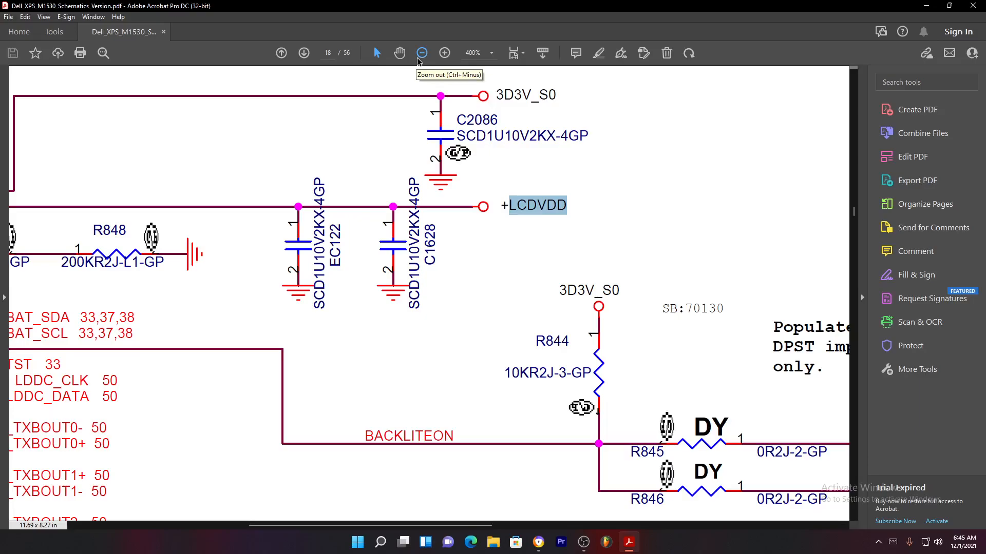
mouse_move(421, 54)
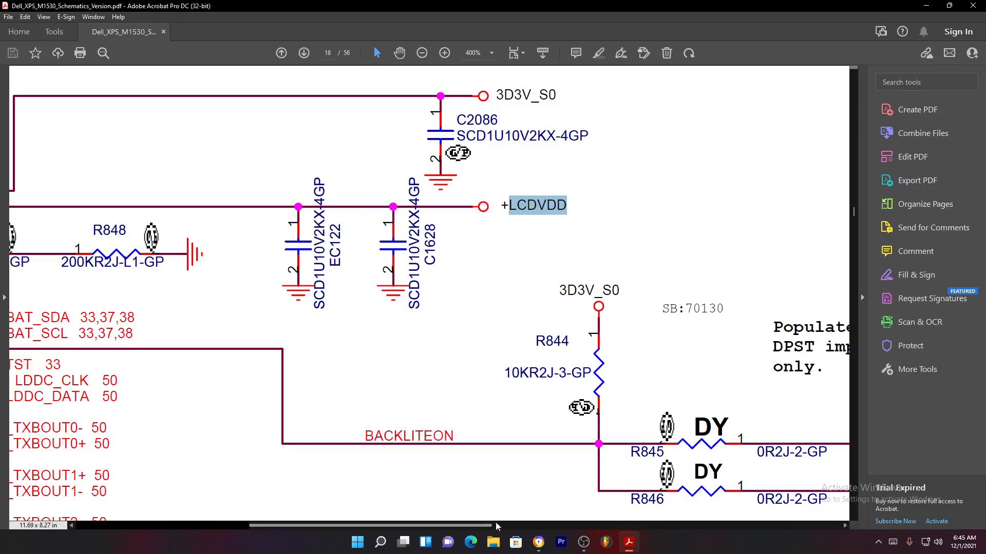
scroll("right", 3)
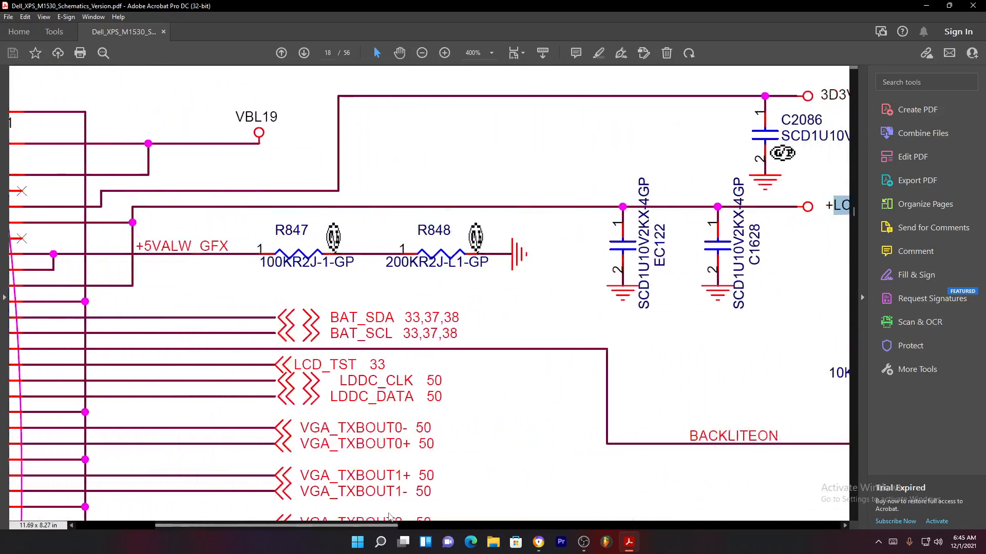
scroll("left", 3)
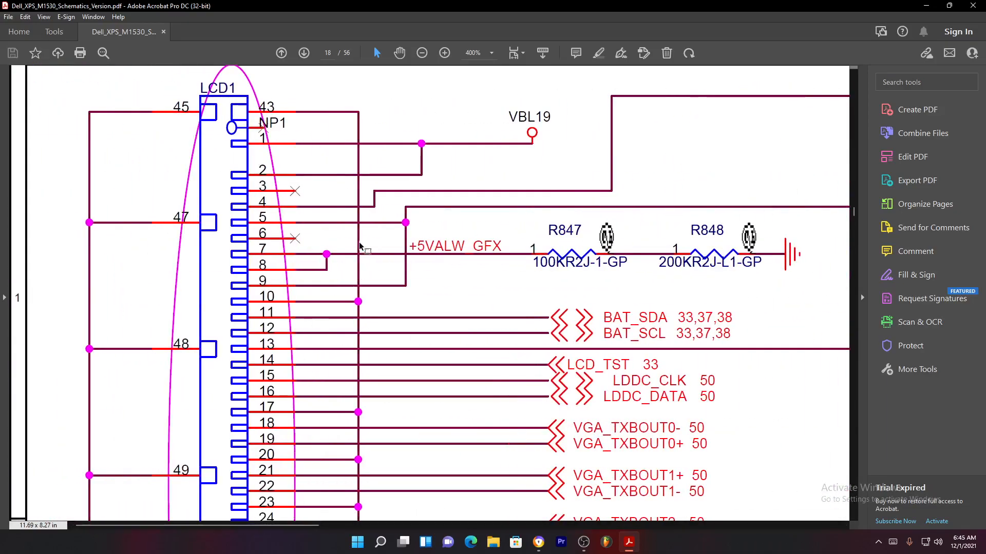
mouse_move(293, 289)
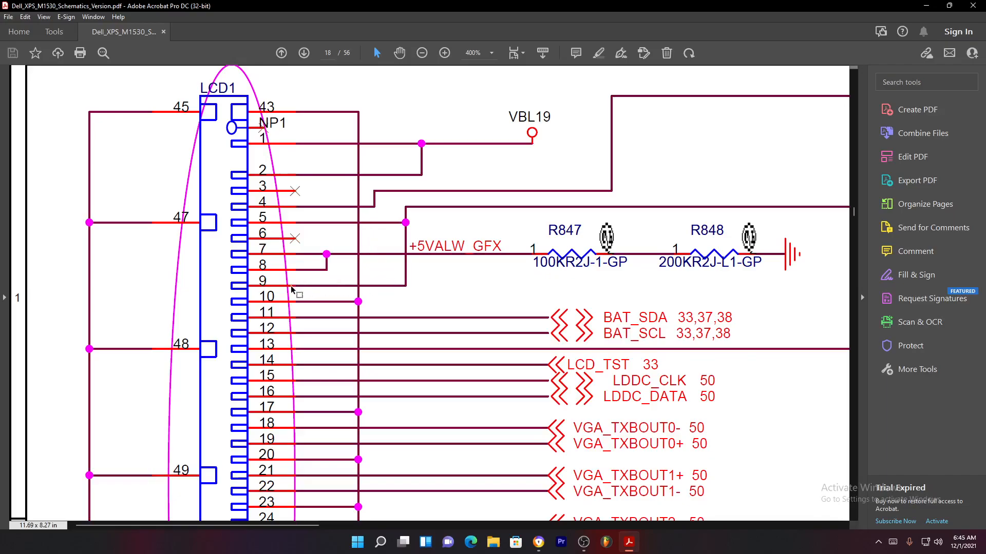
mouse_move(512, 521)
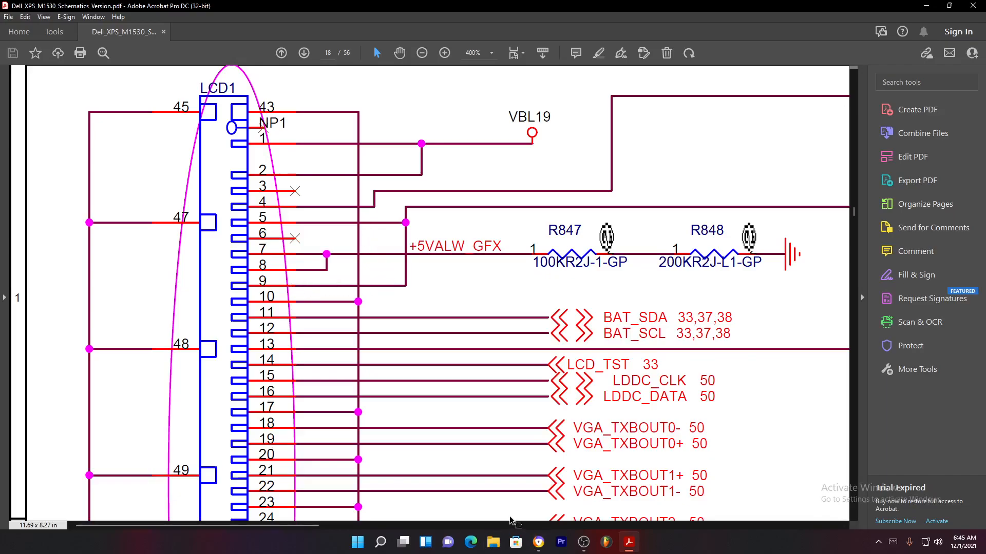
mouse_move(493, 535)
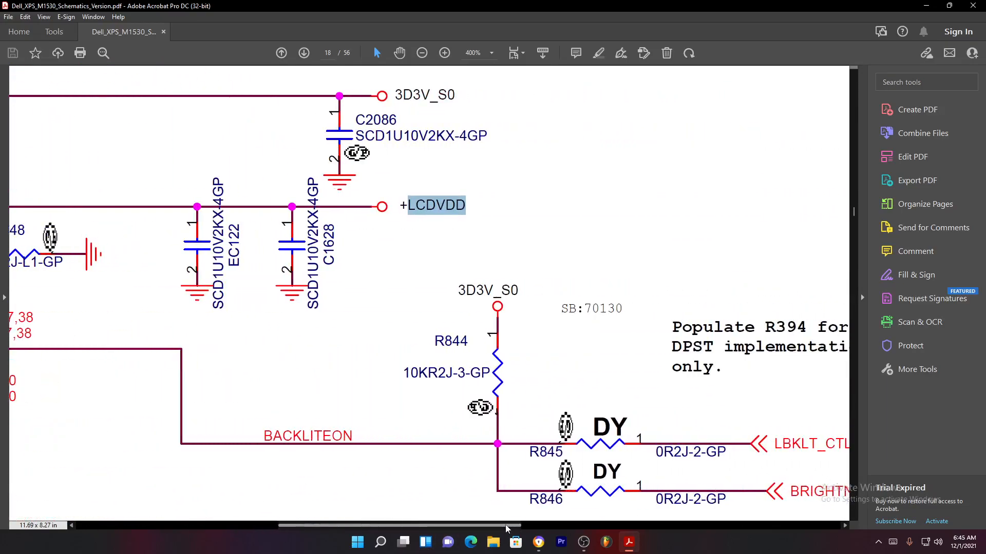
Step: Zoom out, then scroll down to the LCDVDD switch circuit with U138, fuse F2 and R851
left_click(421, 52)
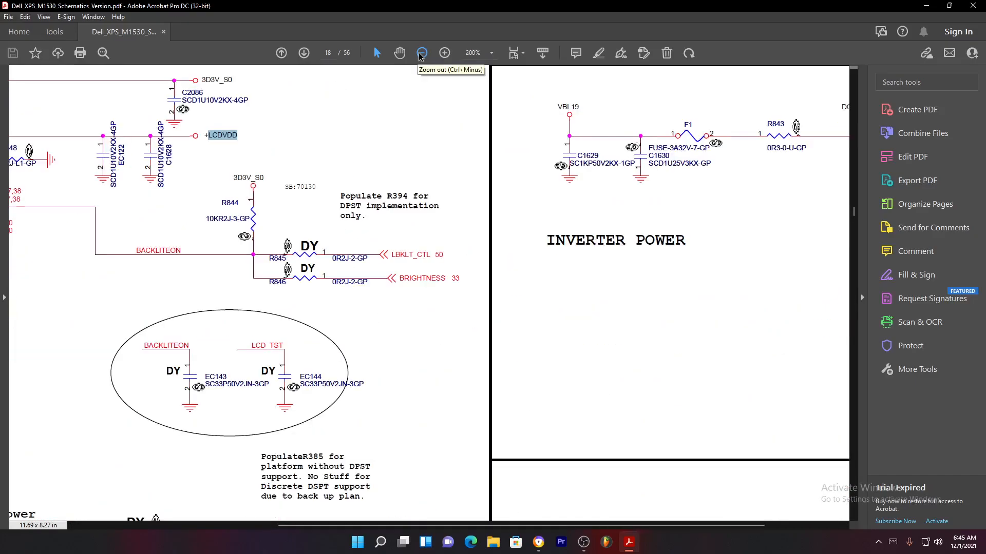
left_click(420, 52)
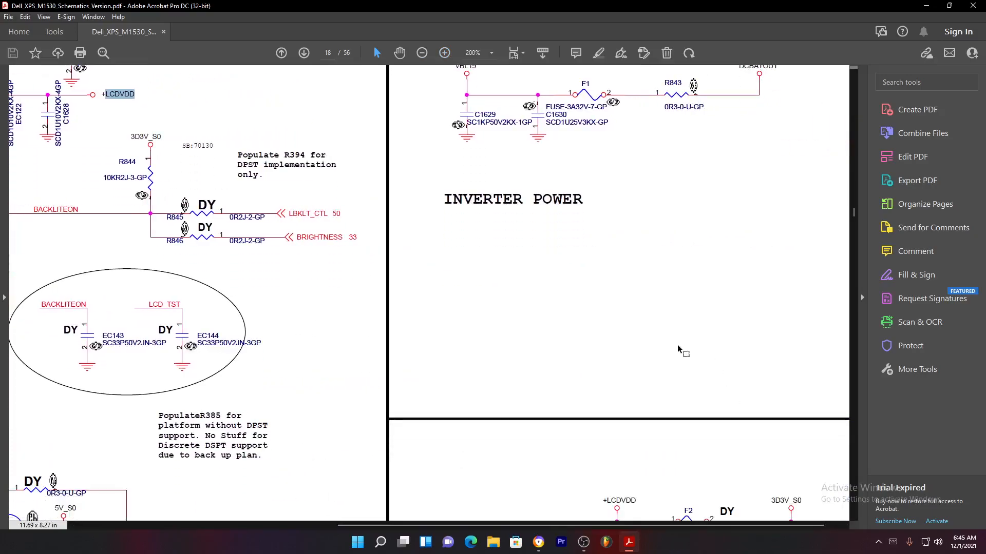
scroll("down", 3)
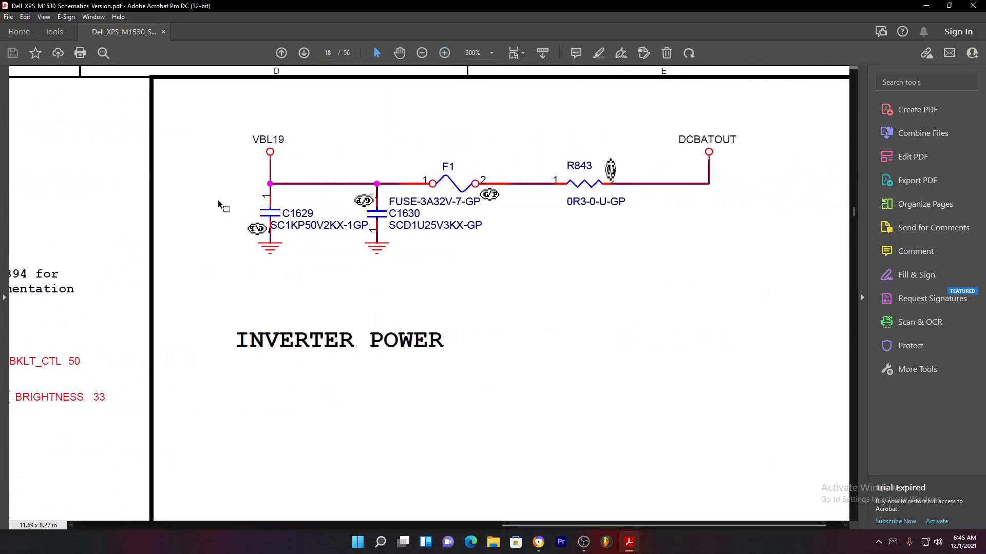
scroll("down", 3)
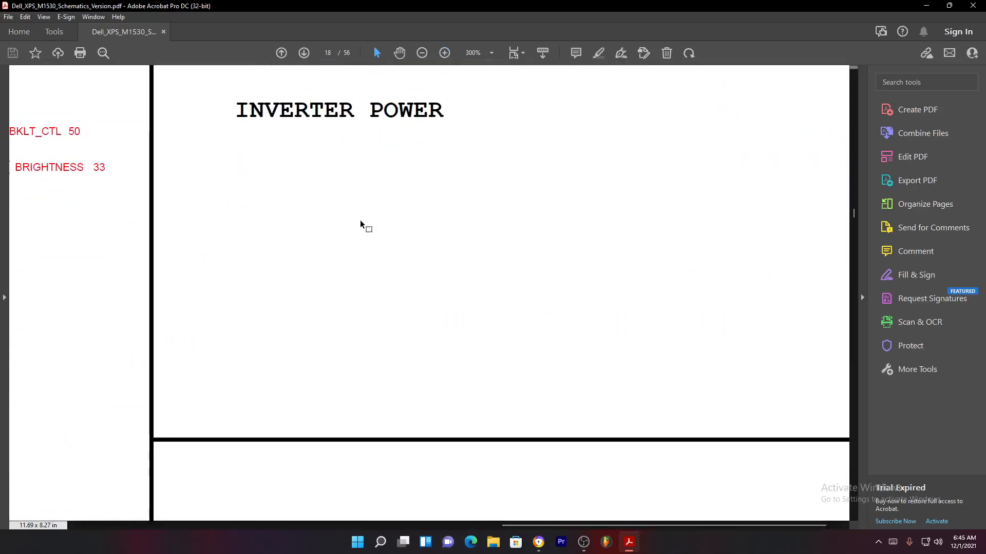
scroll("down", 3)
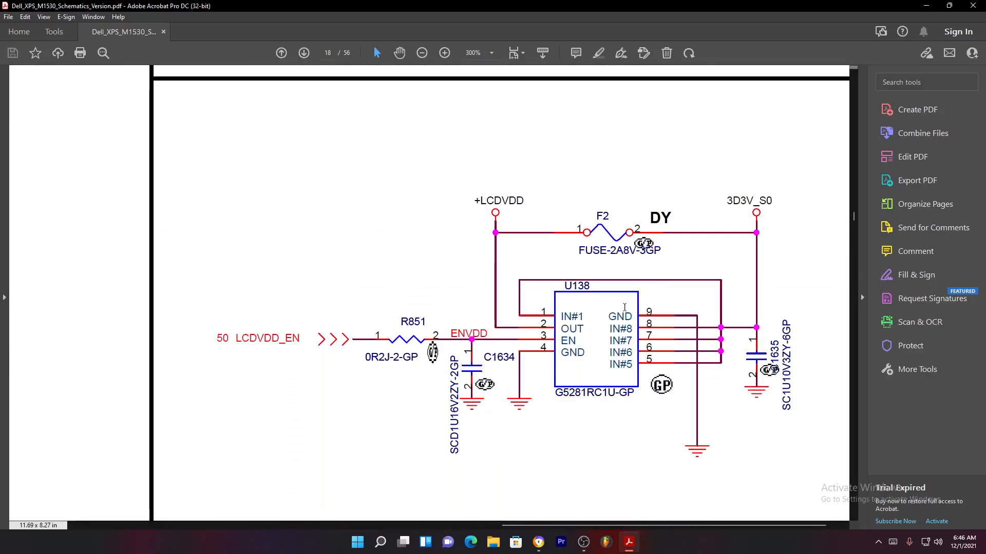
mouse_move(596, 364)
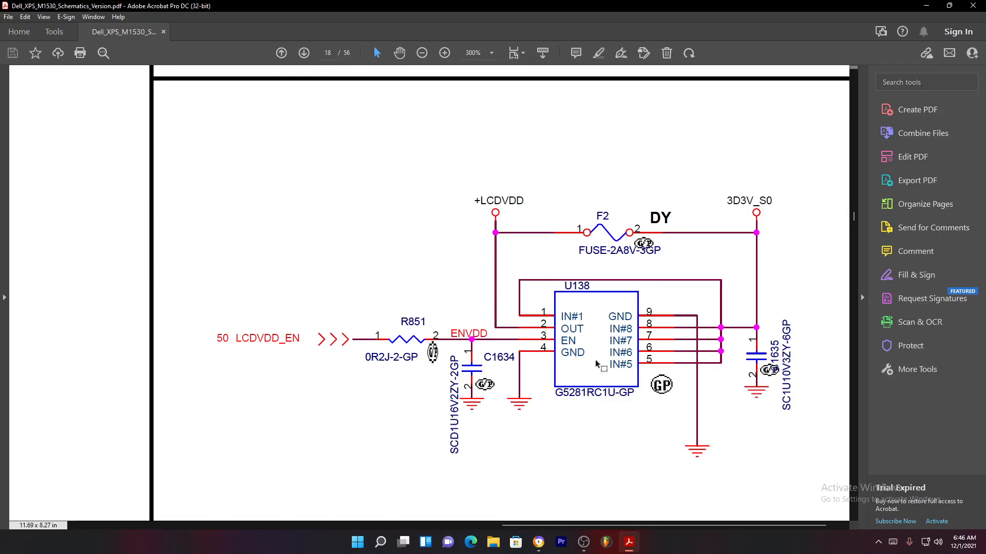
mouse_move(487, 406)
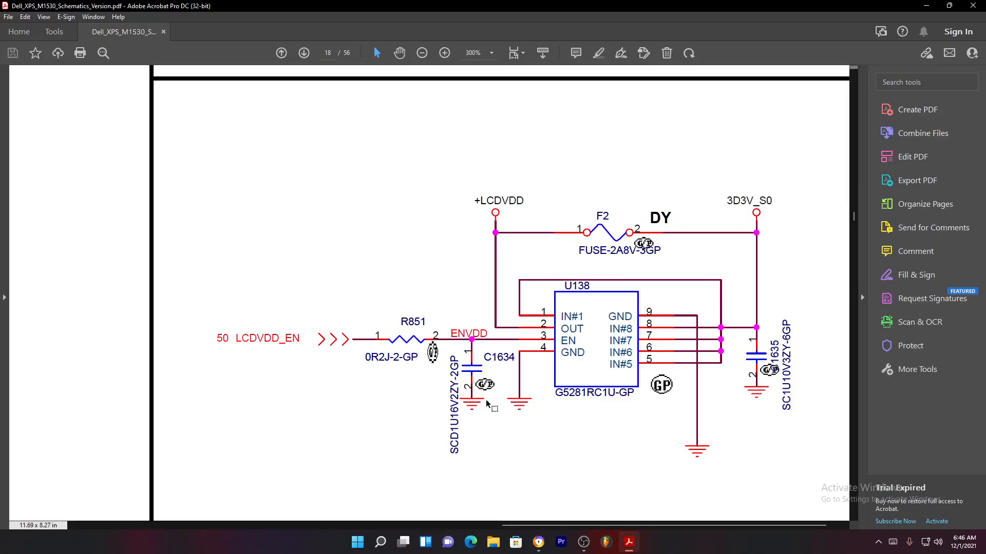
Step: Select the LCDVDD_EN net label feeding R851 in the LCD POWER section
double_click(266, 339)
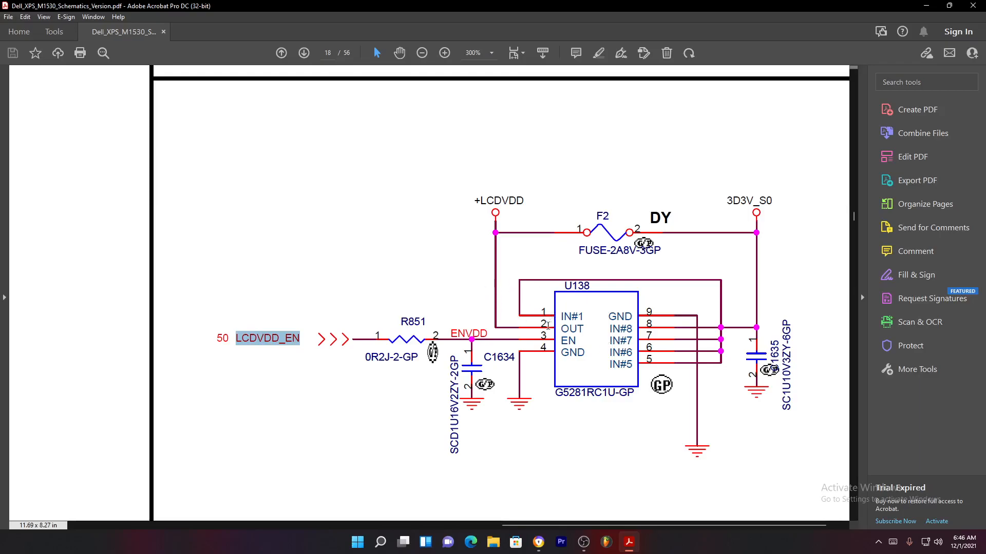
mouse_move(570, 241)
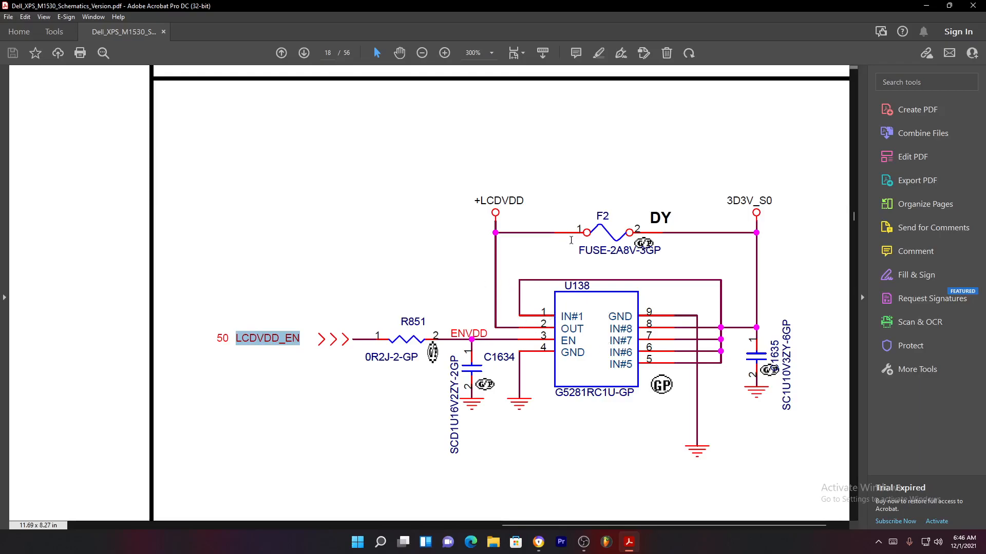
mouse_move(571, 210)
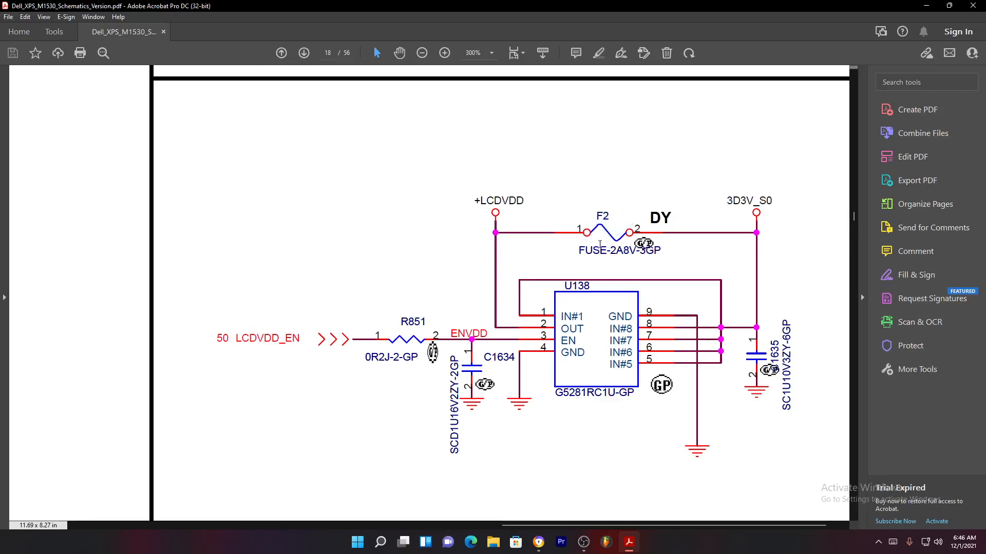
mouse_move(627, 216)
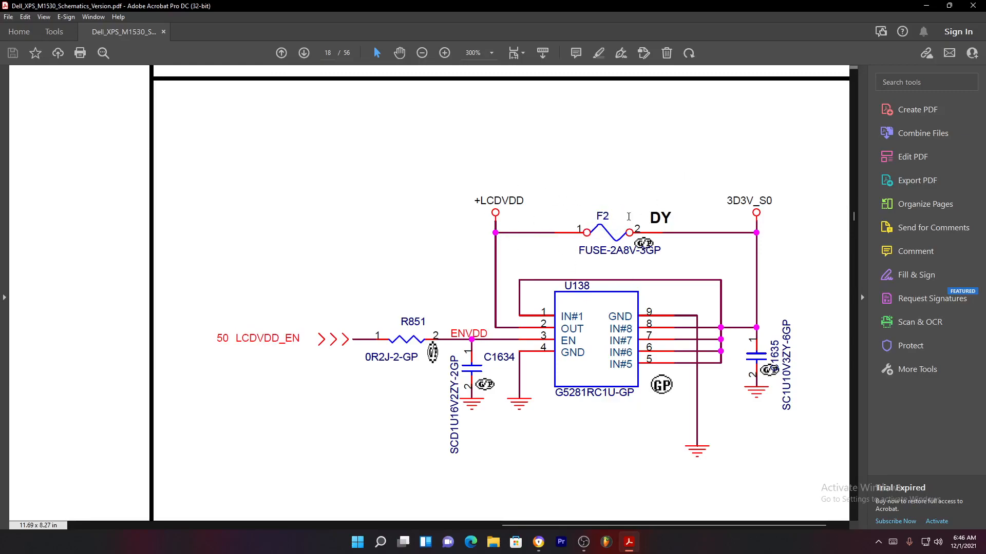
mouse_move(415, 193)
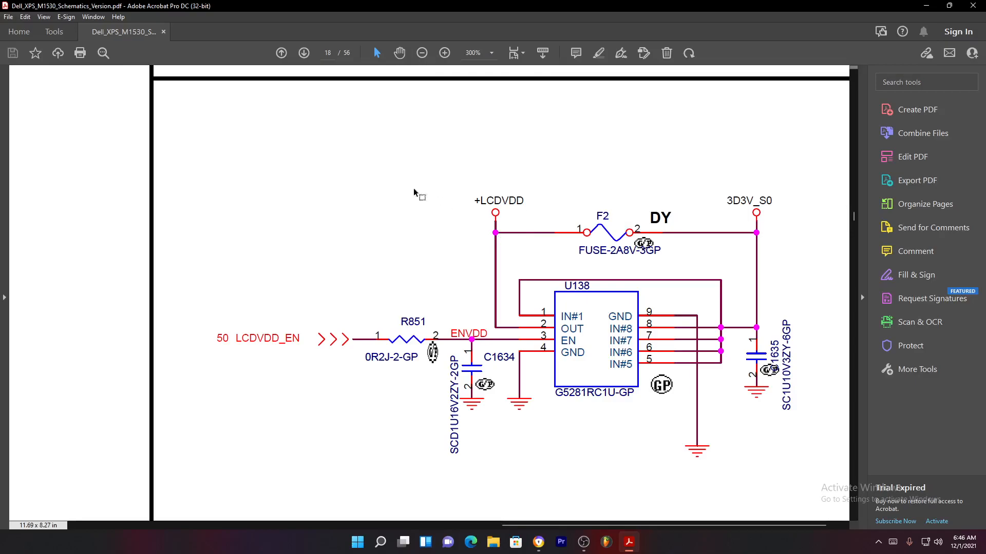
Step: Return page 18 to the ~100% full-page view showing LCD power, inverter, camera and mic blocks
left_click(421, 53)
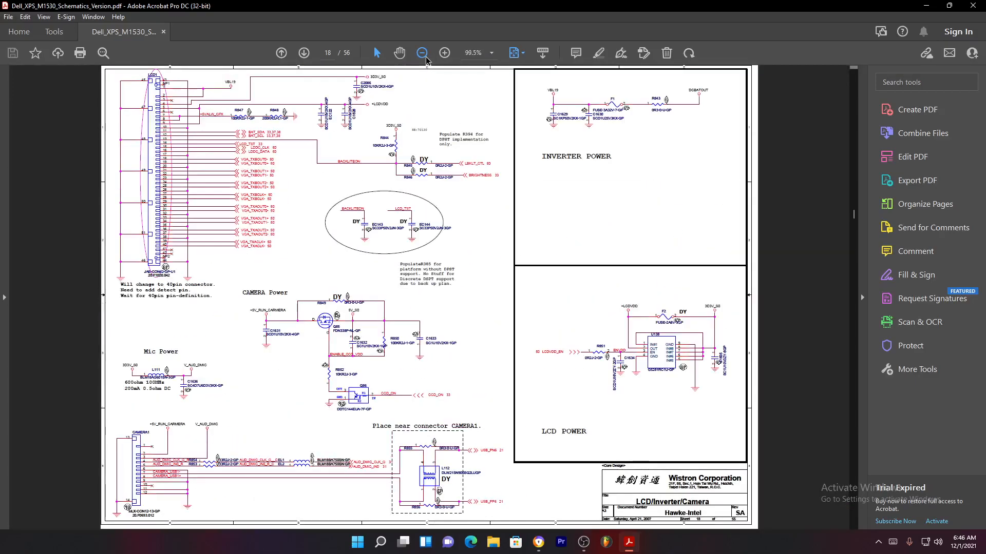
left_click(422, 53)
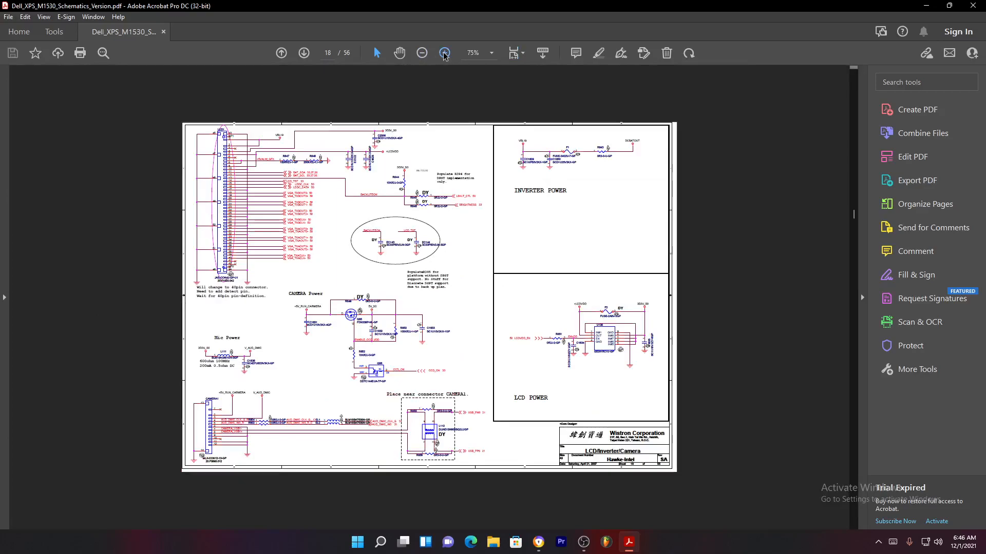
left_click(443, 53)
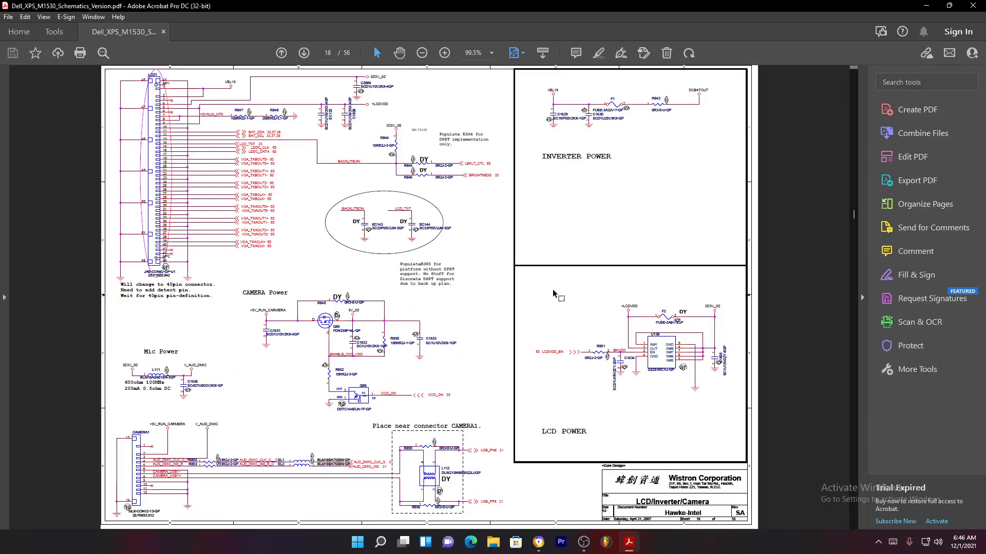
mouse_move(542, 340)
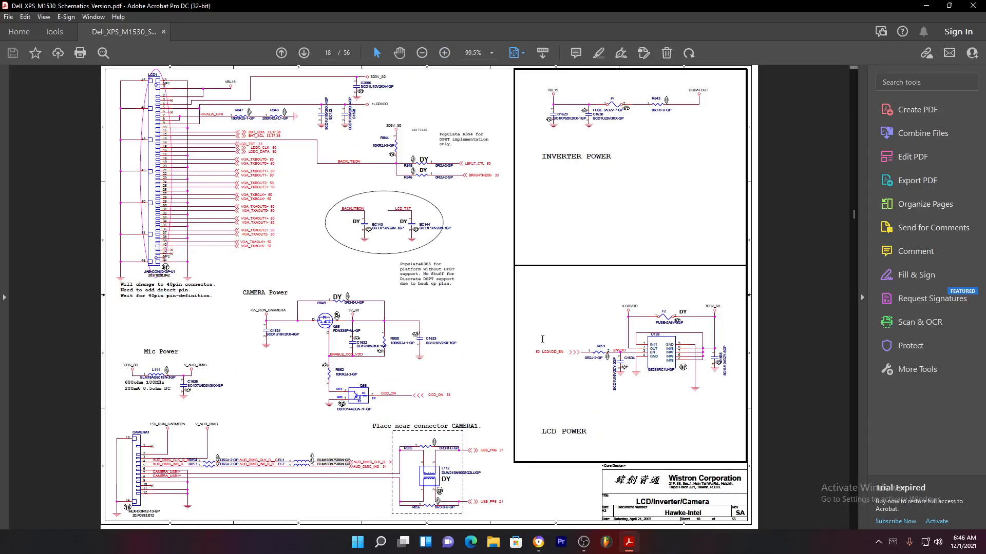